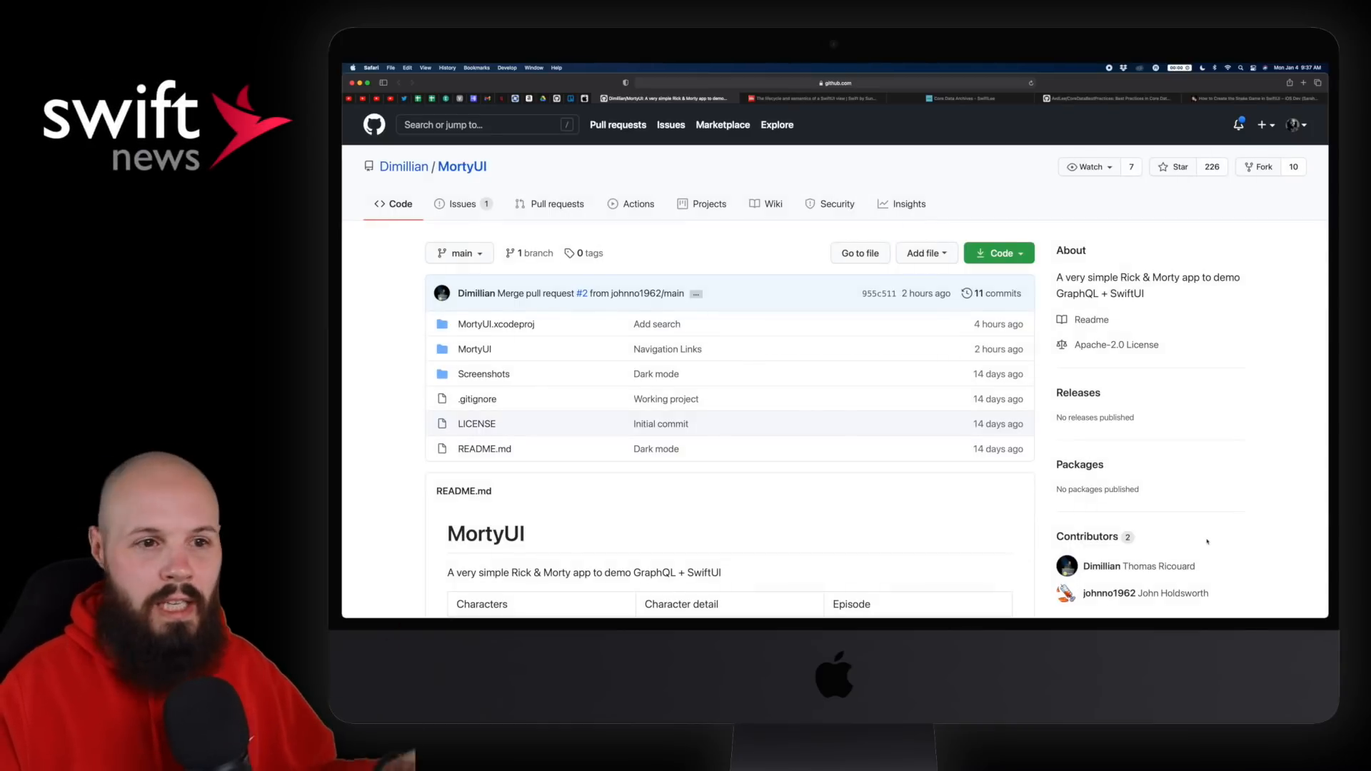
Read the article's body property discussion down into 'The initializer problem' section.
{"action": "scroll", "scroll_direction": "down", "scroll_amount": 3}
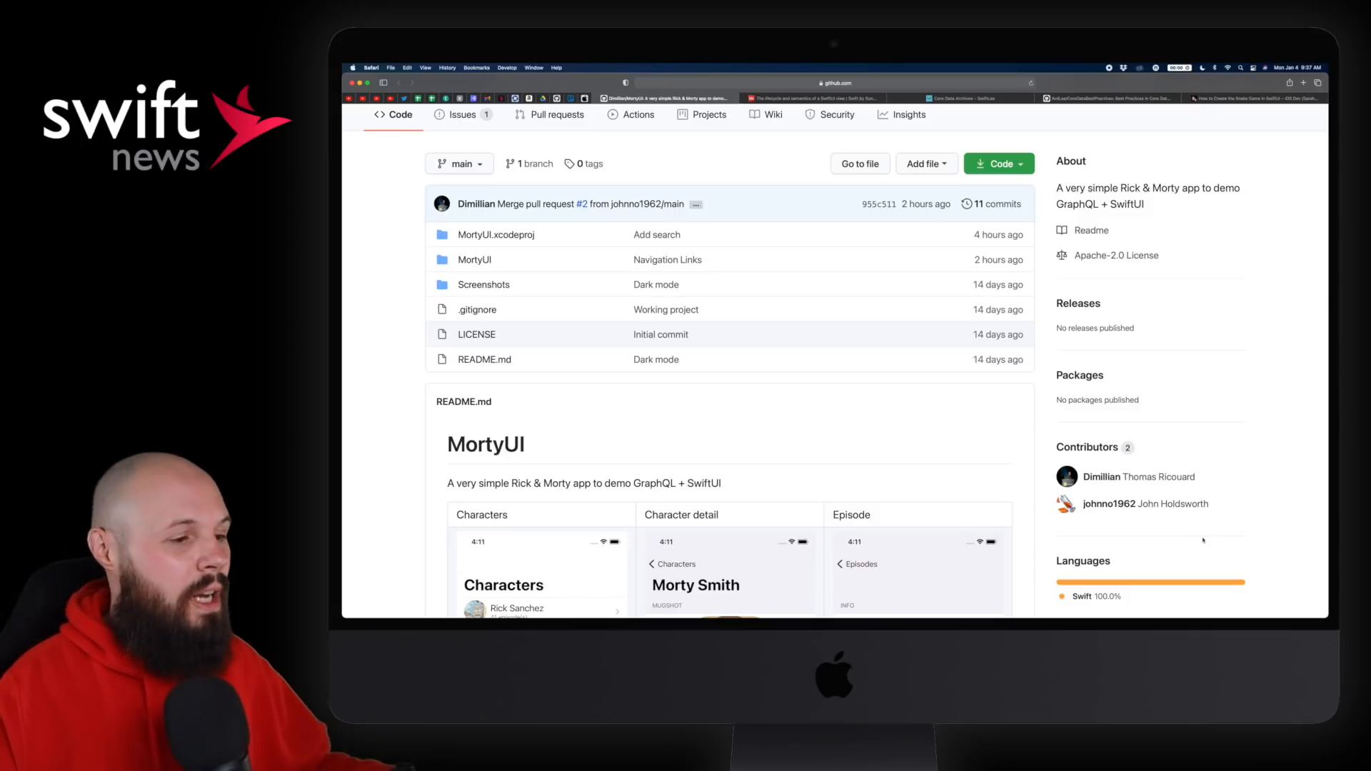
{"action": "scroll", "scroll_direction": "down", "scroll_amount": 3}
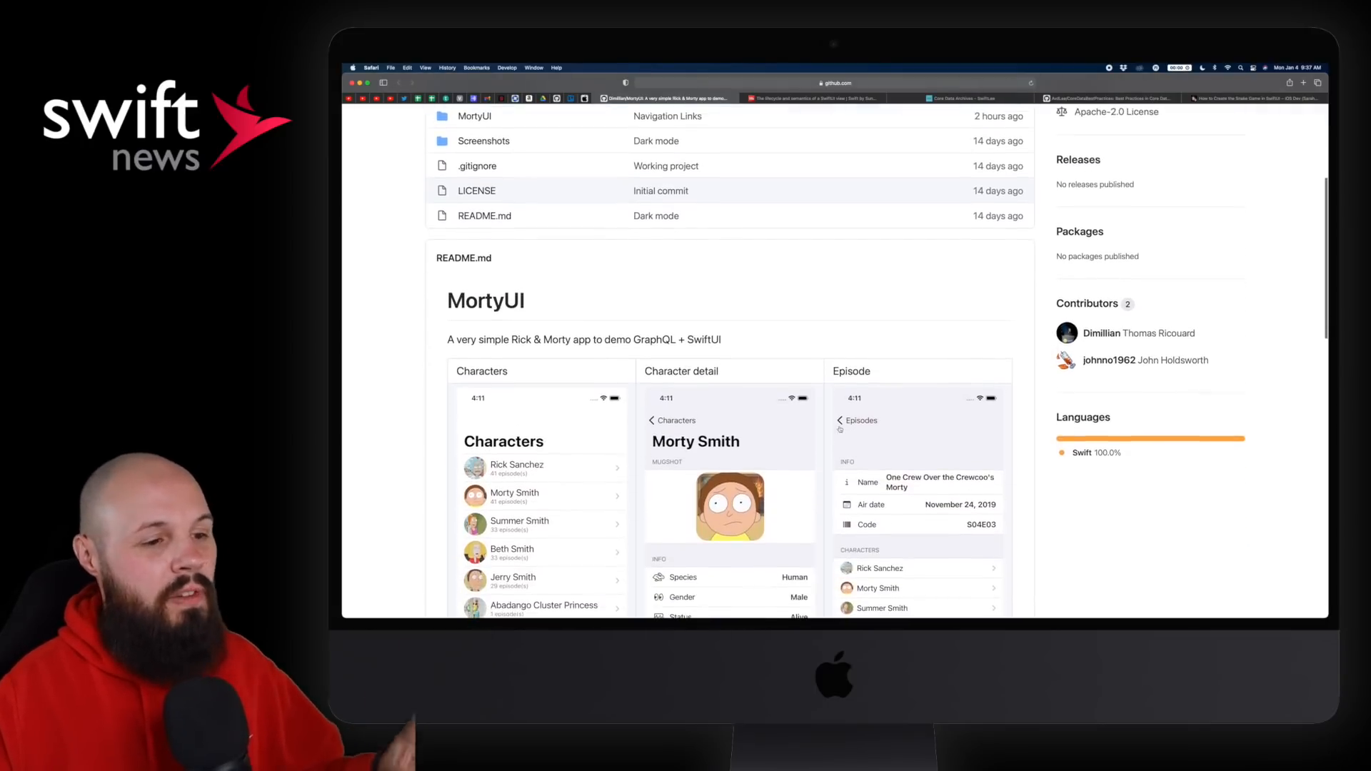
{"action": "scroll", "scroll_direction": "down", "scroll_amount": 3}
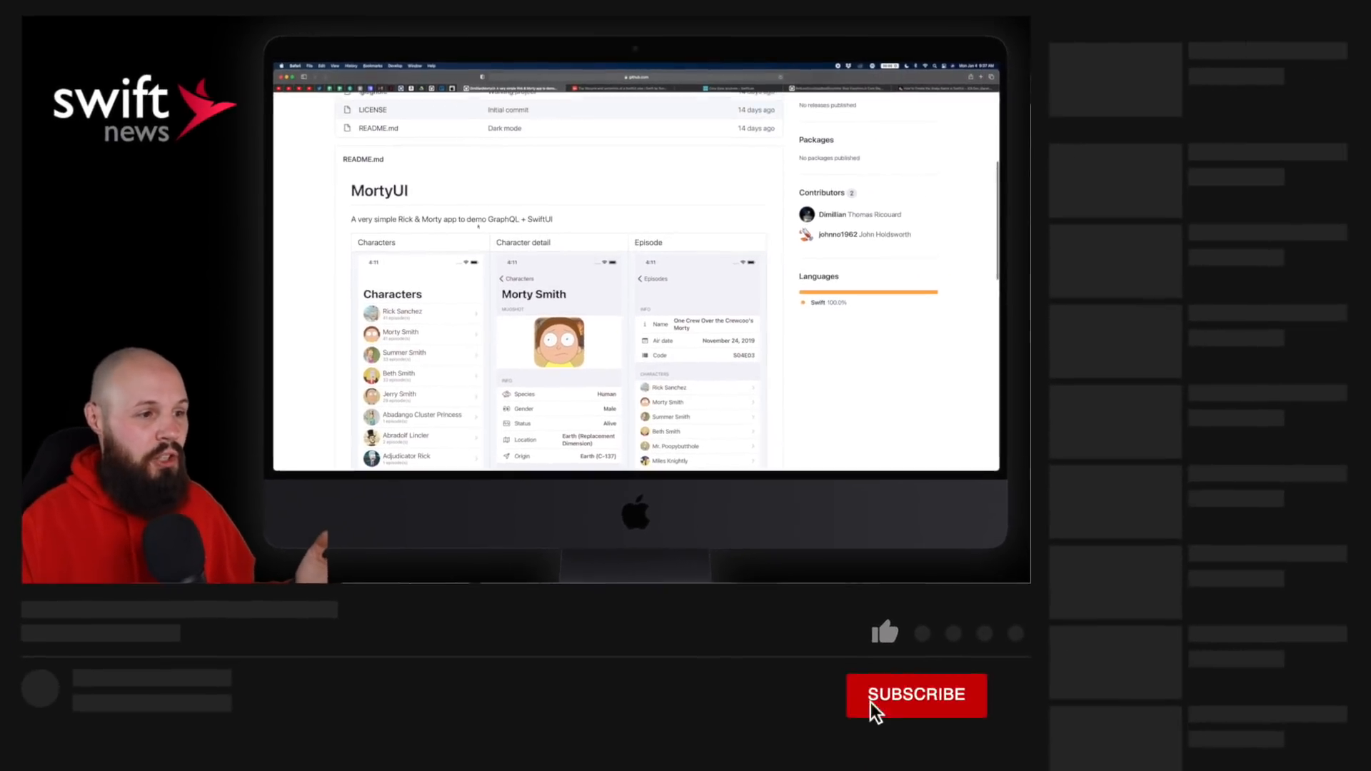
{"action": "left_click", "coordinate": [884, 633]}
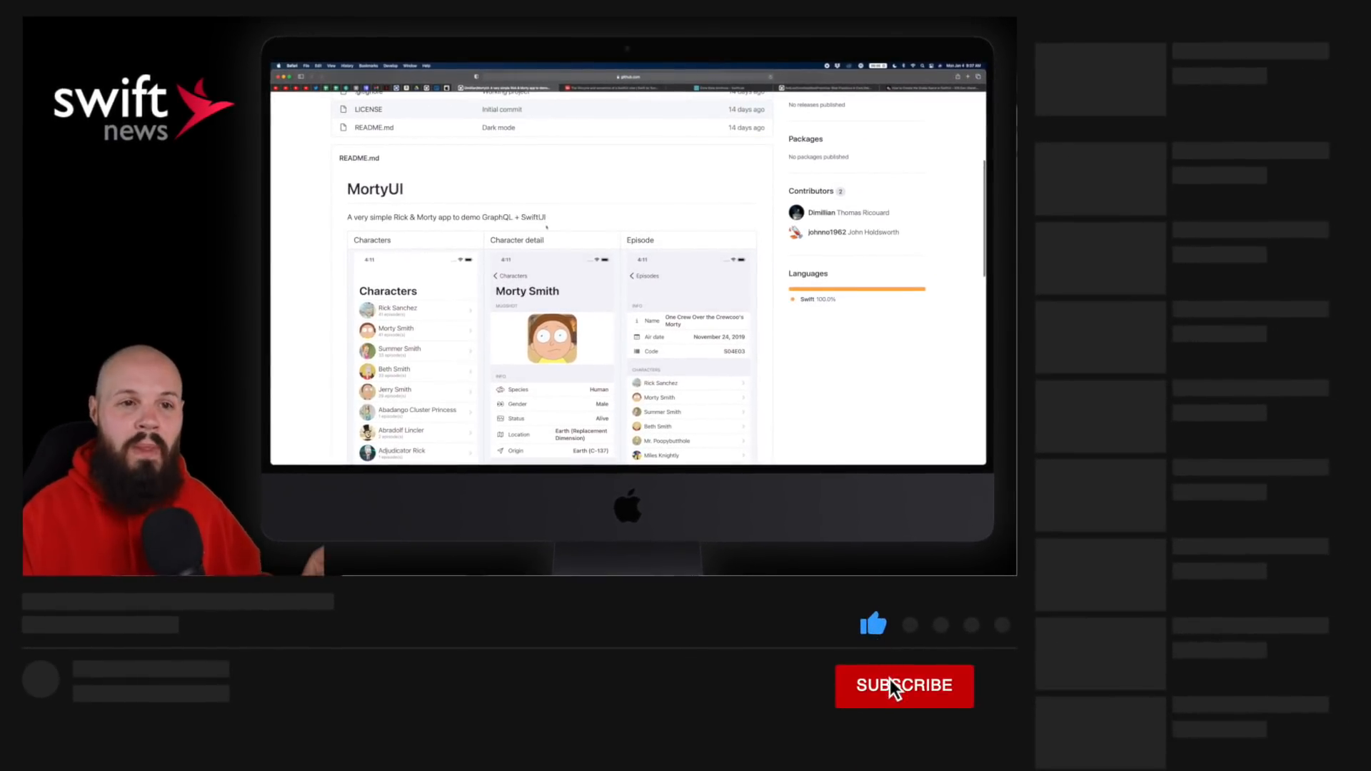
{"action": "left_click", "coordinate": [904, 685]}
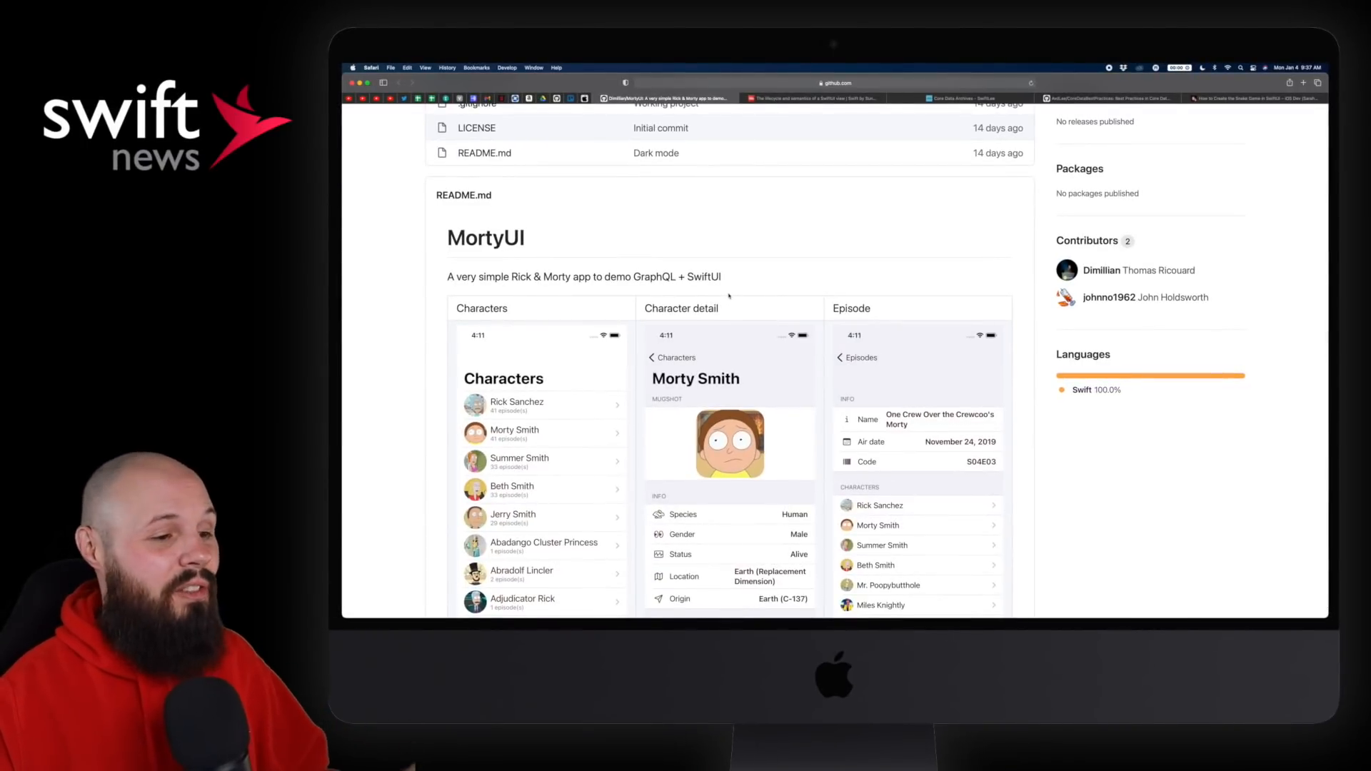
{"action": "scroll", "scroll_direction": "down", "scroll_amount": 3}
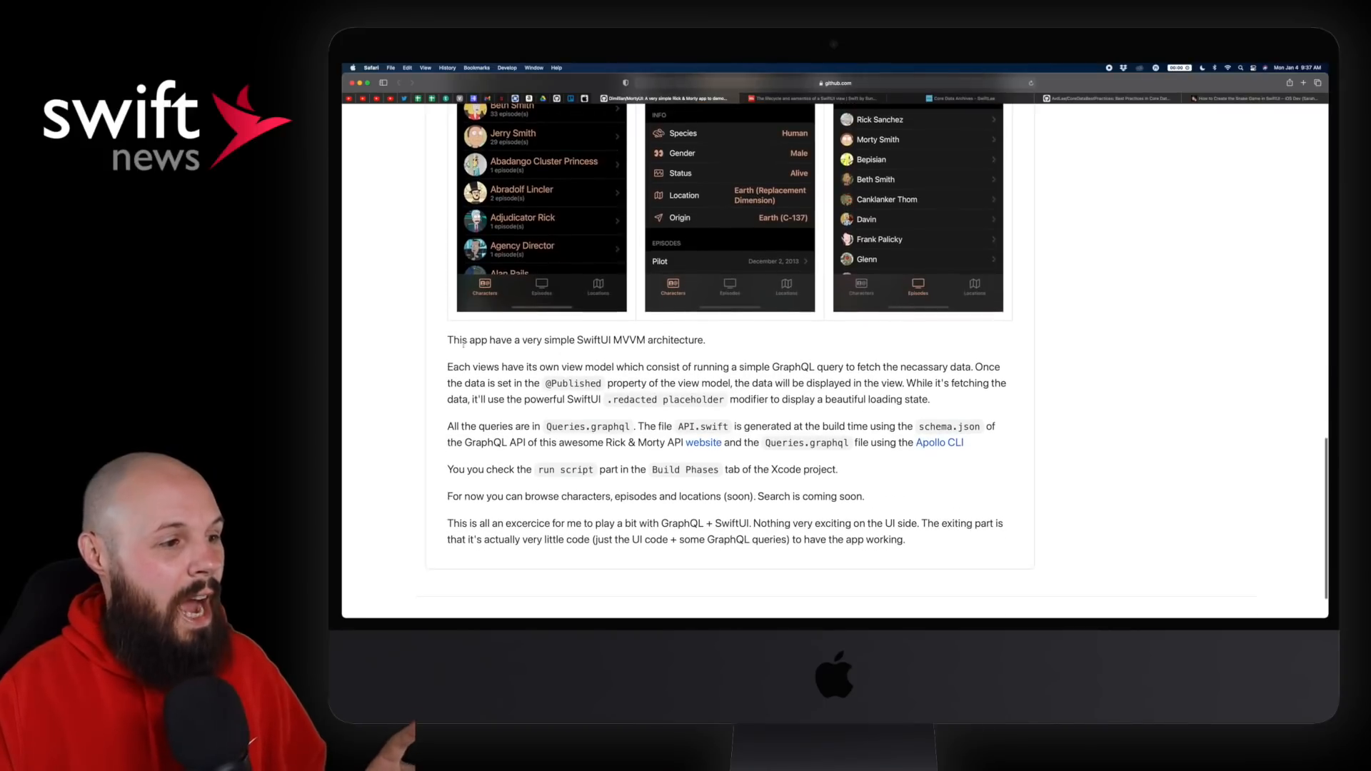
{"action": "left_click_drag", "start_coordinate": [447, 340], "coordinate": [569, 340]}
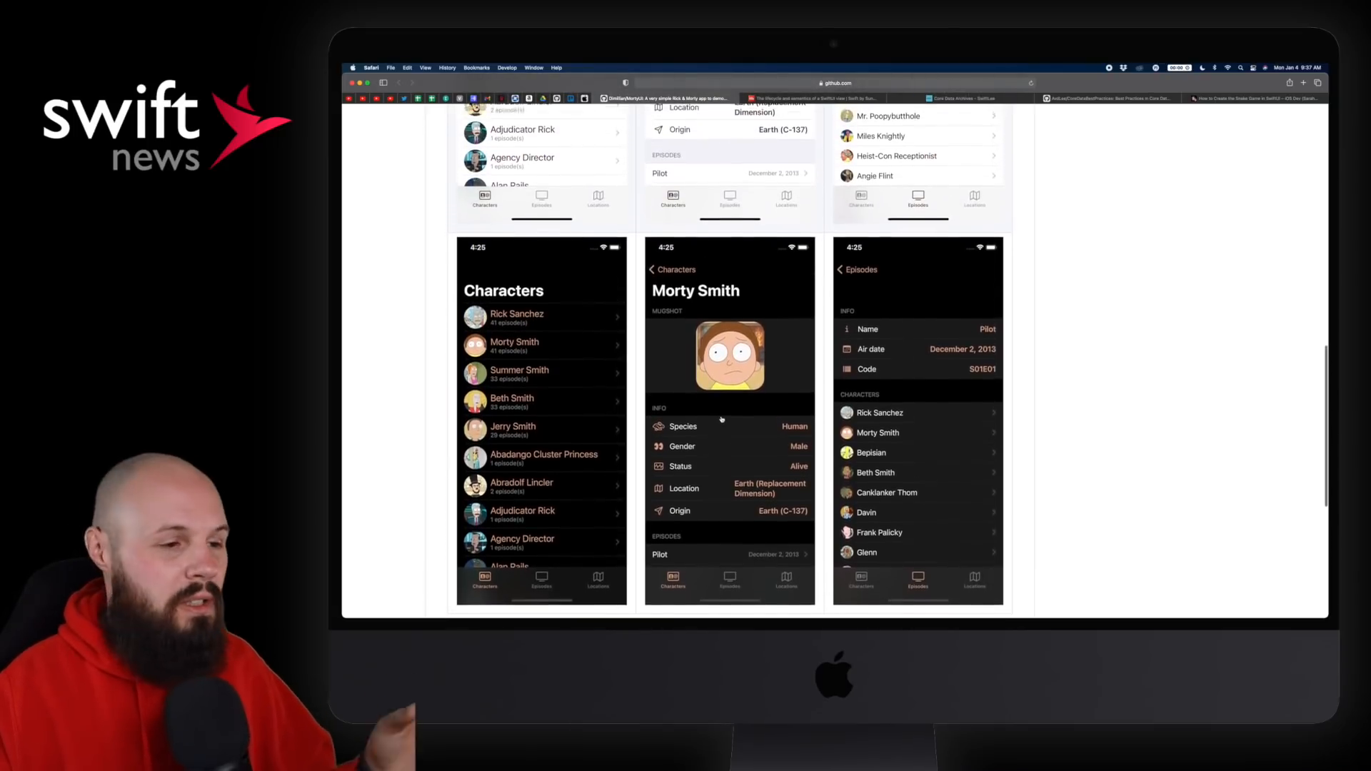
{"action": "scroll", "scroll_direction": "down", "scroll_amount": 3}
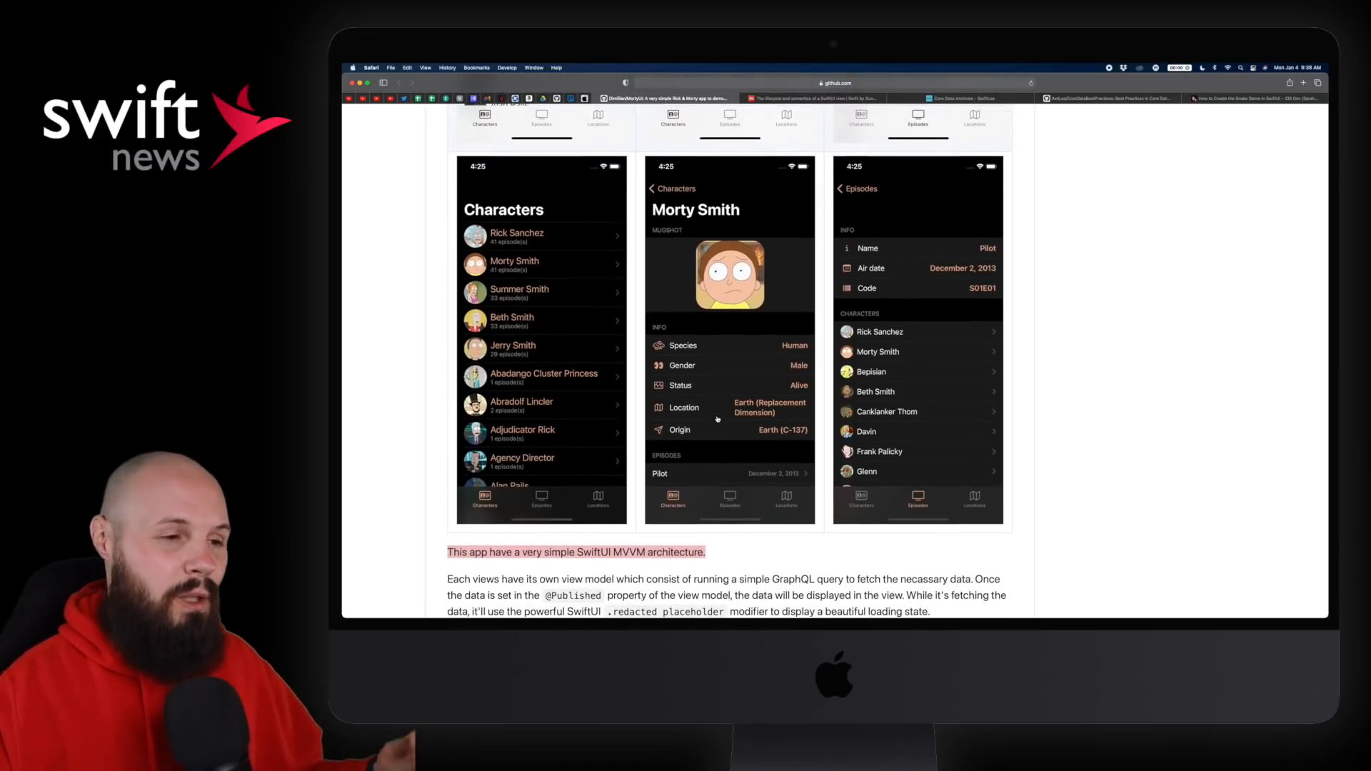
{"action": "scroll", "scroll_direction": "down", "scroll_amount": 3}
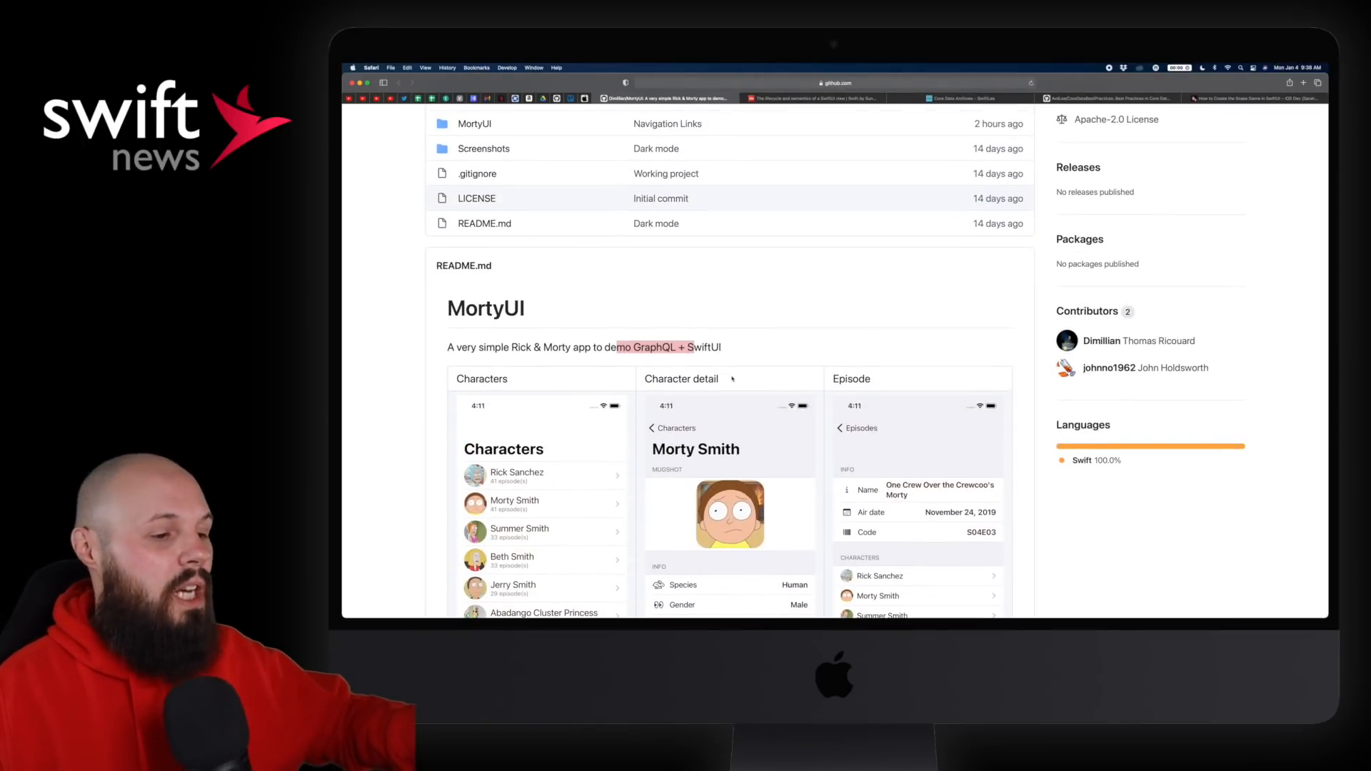
{"action": "scroll", "scroll_direction": "down", "scroll_amount": 3}
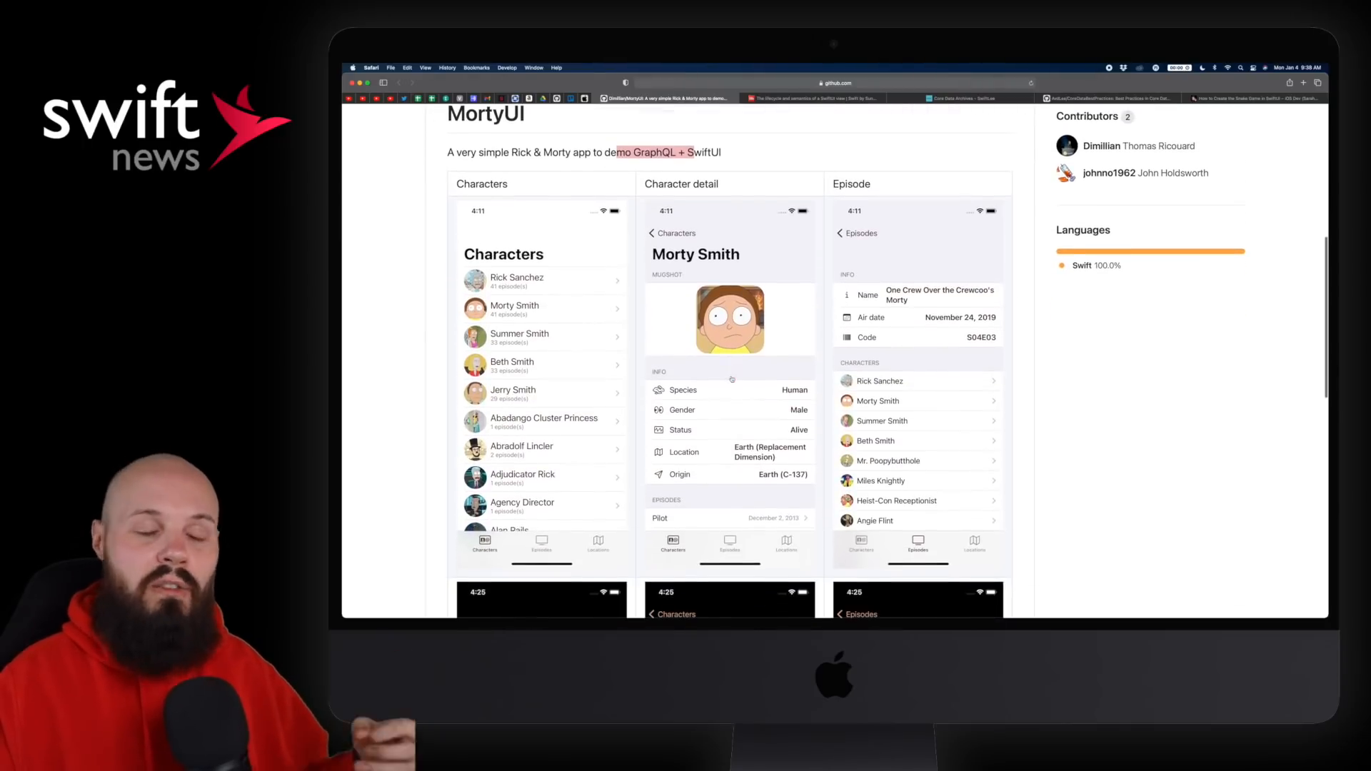
{"action": "scroll", "scroll_direction": "down", "scroll_amount": 3}
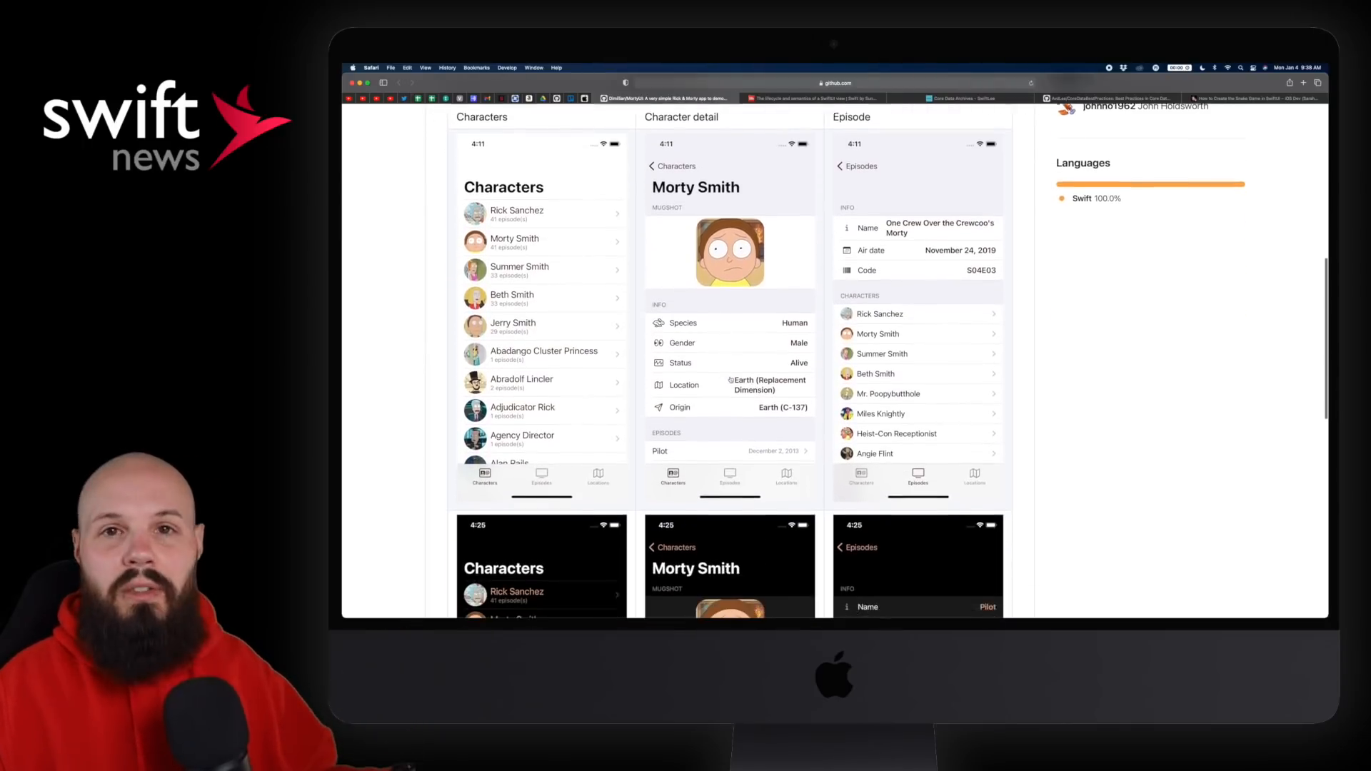
Continue past the initializer section to 'Ensuring that UIKit and AppKit views can be properly reused'.
{"action": "left_click", "coordinate": [788, 97]}
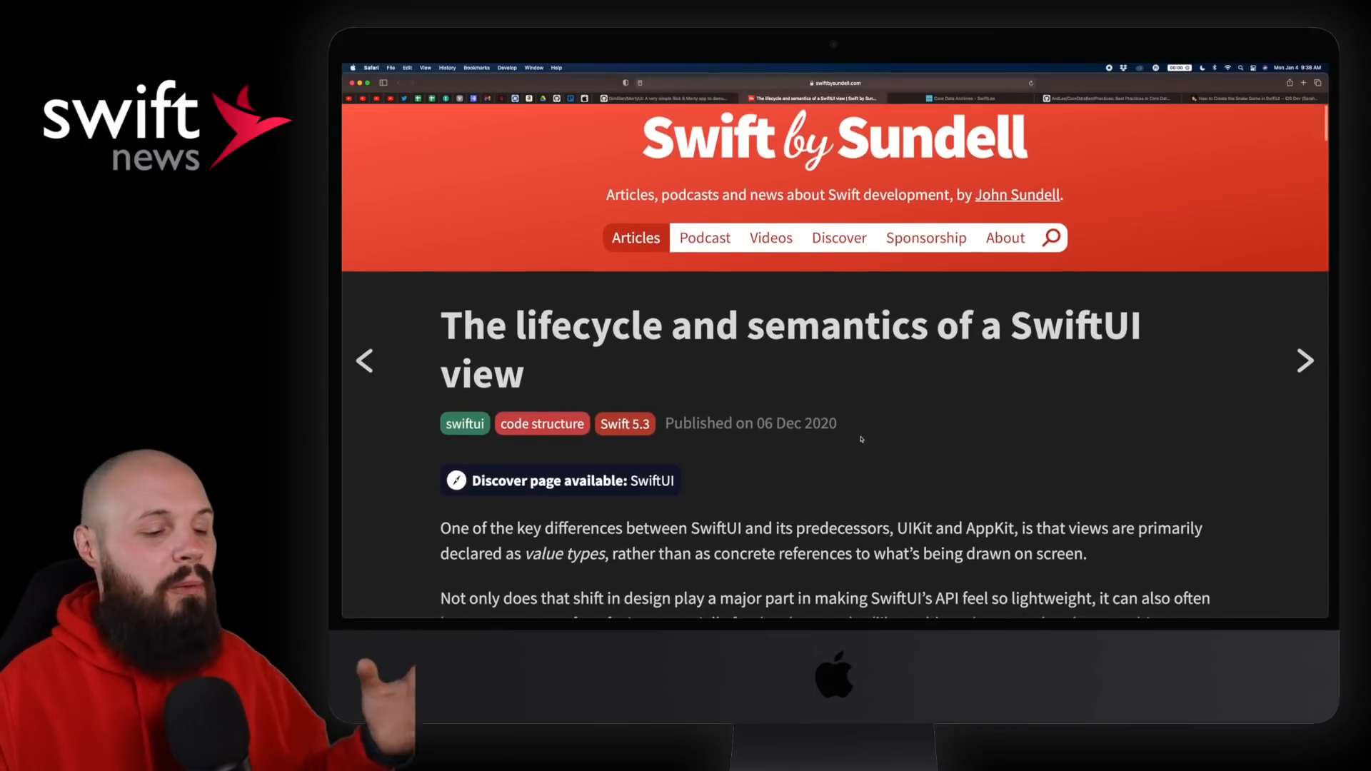
{"action": "scroll", "scroll_direction": "down", "scroll_amount": 3}
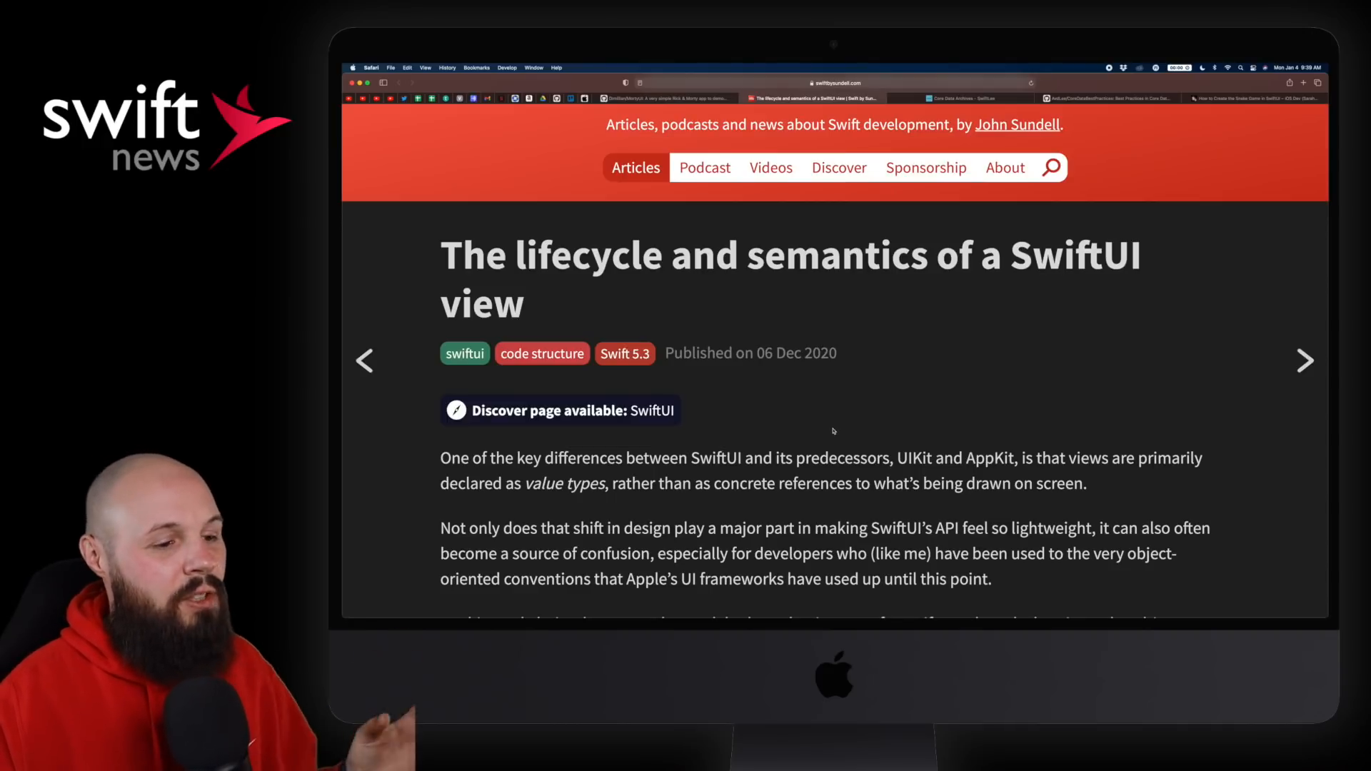
{"action": "scroll", "scroll_direction": "down", "scroll_amount": 3}
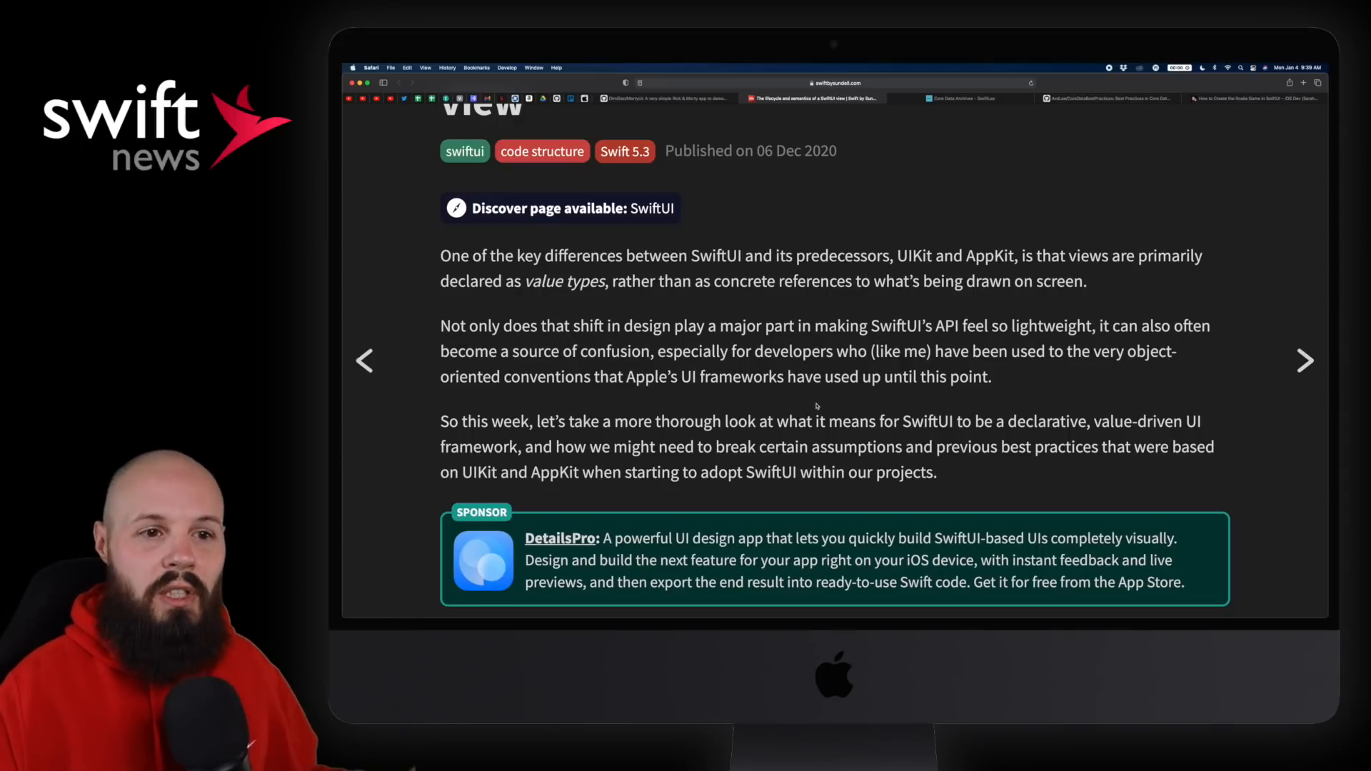
{"action": "left_click_drag", "start_coordinate": [993, 256], "coordinate": [1037, 256]}
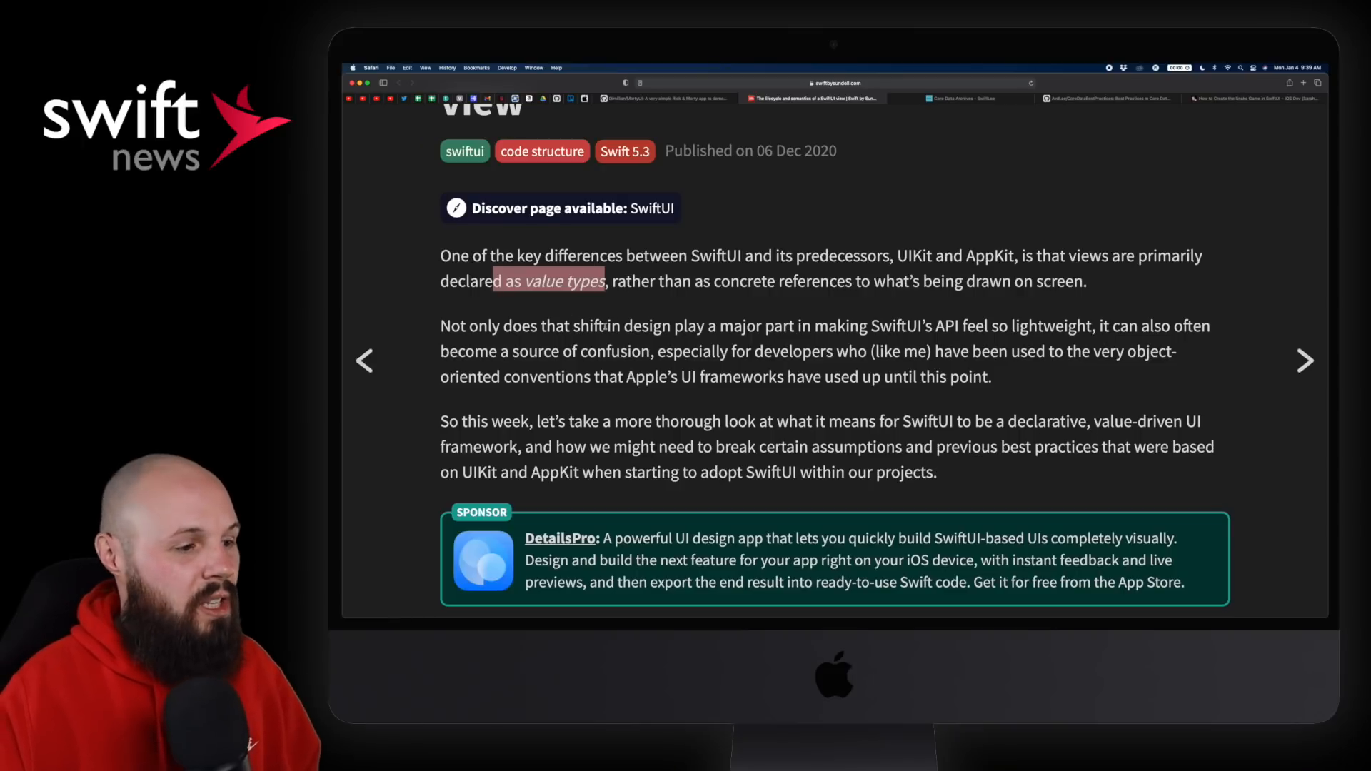
{"action": "scroll", "scroll_direction": "down", "scroll_amount": 3}
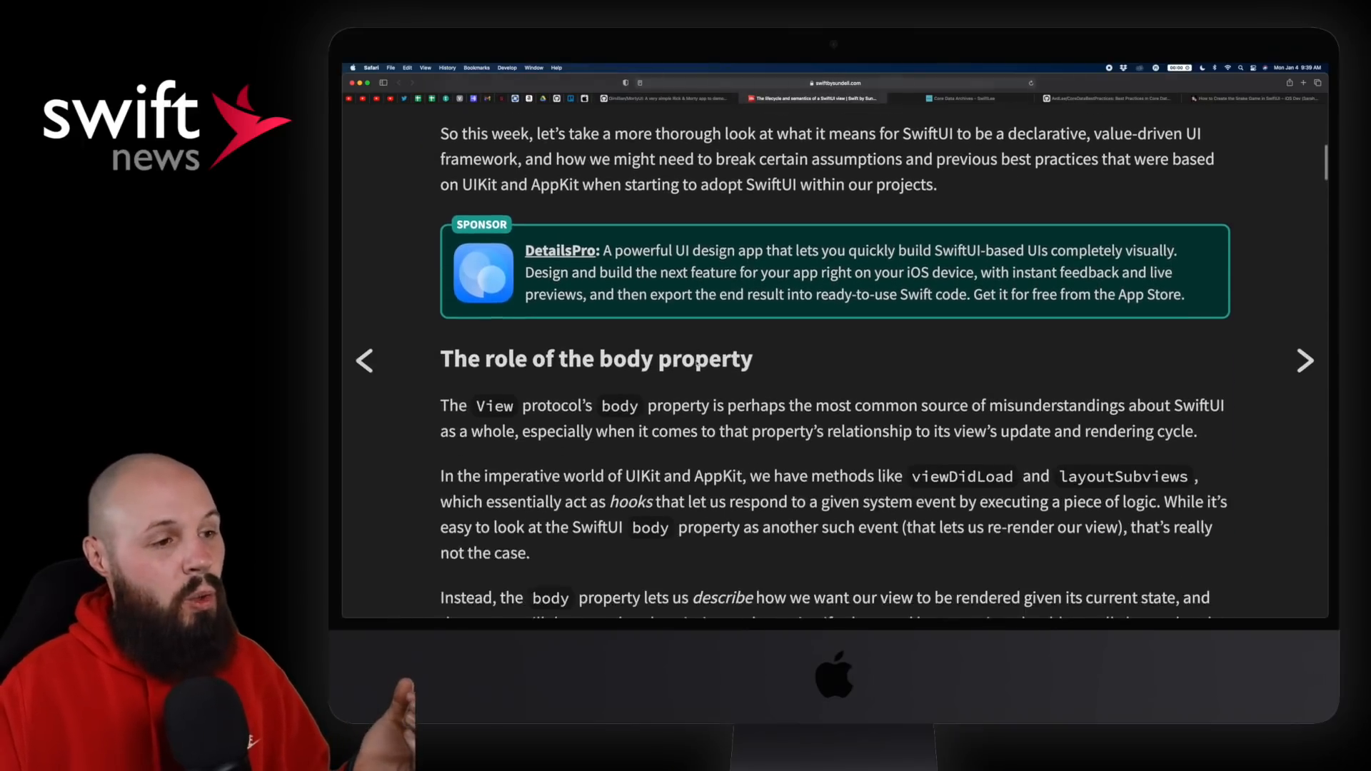
{"action": "scroll", "scroll_direction": "down", "scroll_amount": 3}
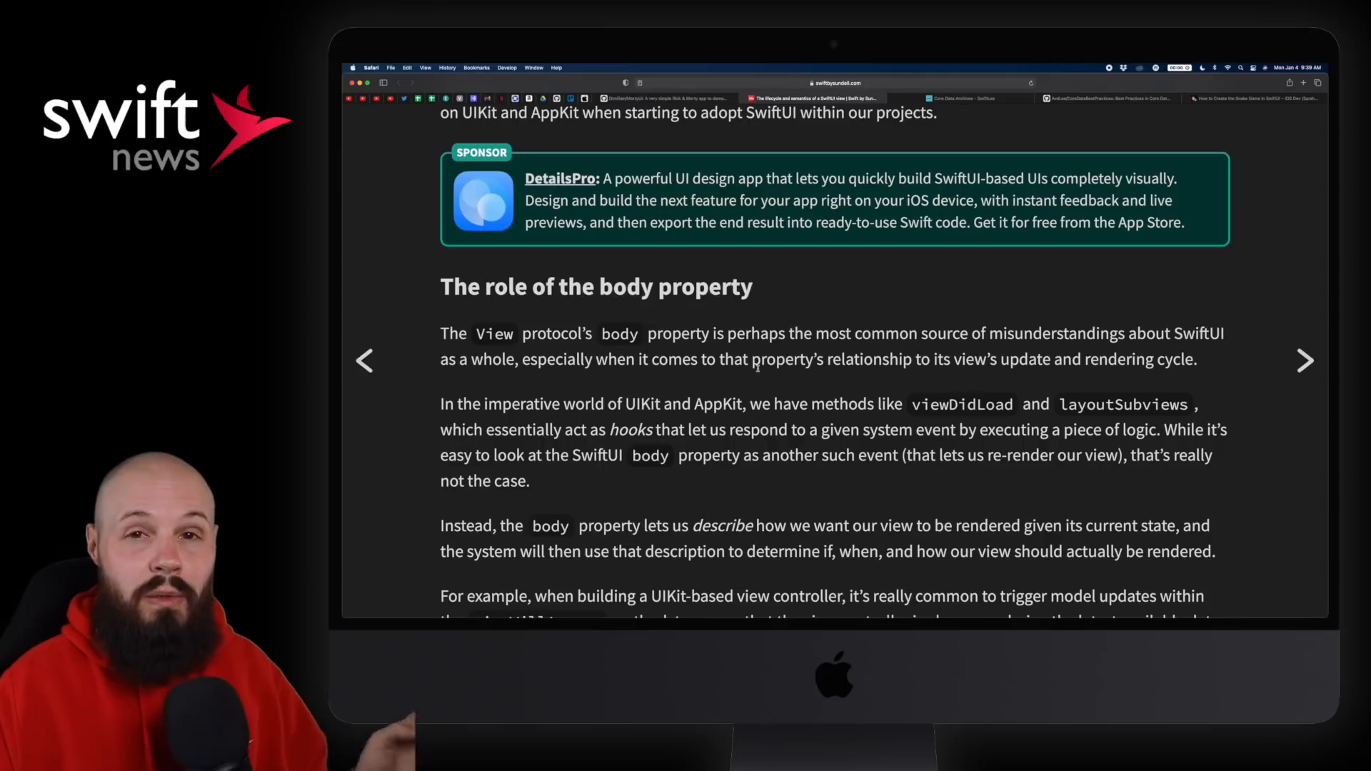
{"action": "scroll", "scroll_direction": "down", "scroll_amount": 3}
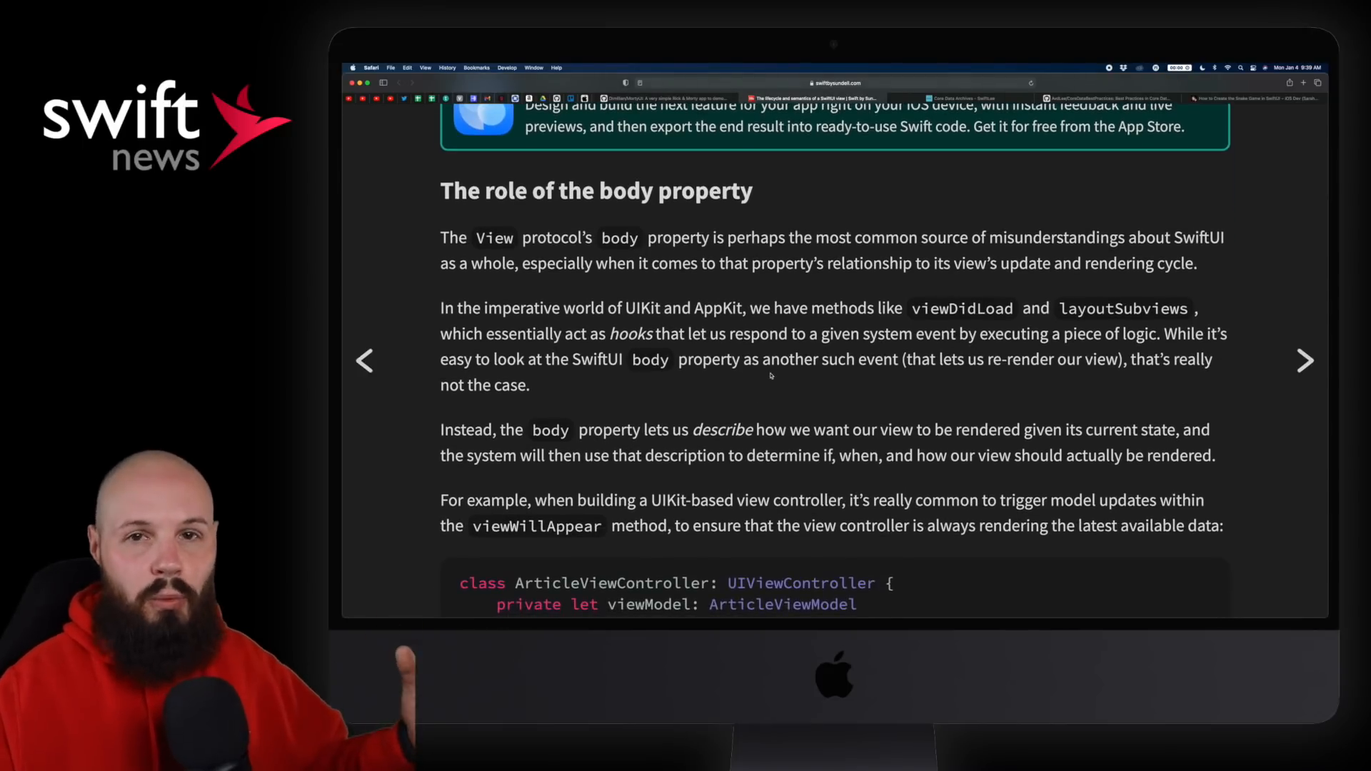
{"action": "scroll", "scroll_direction": "down", "scroll_amount": 3}
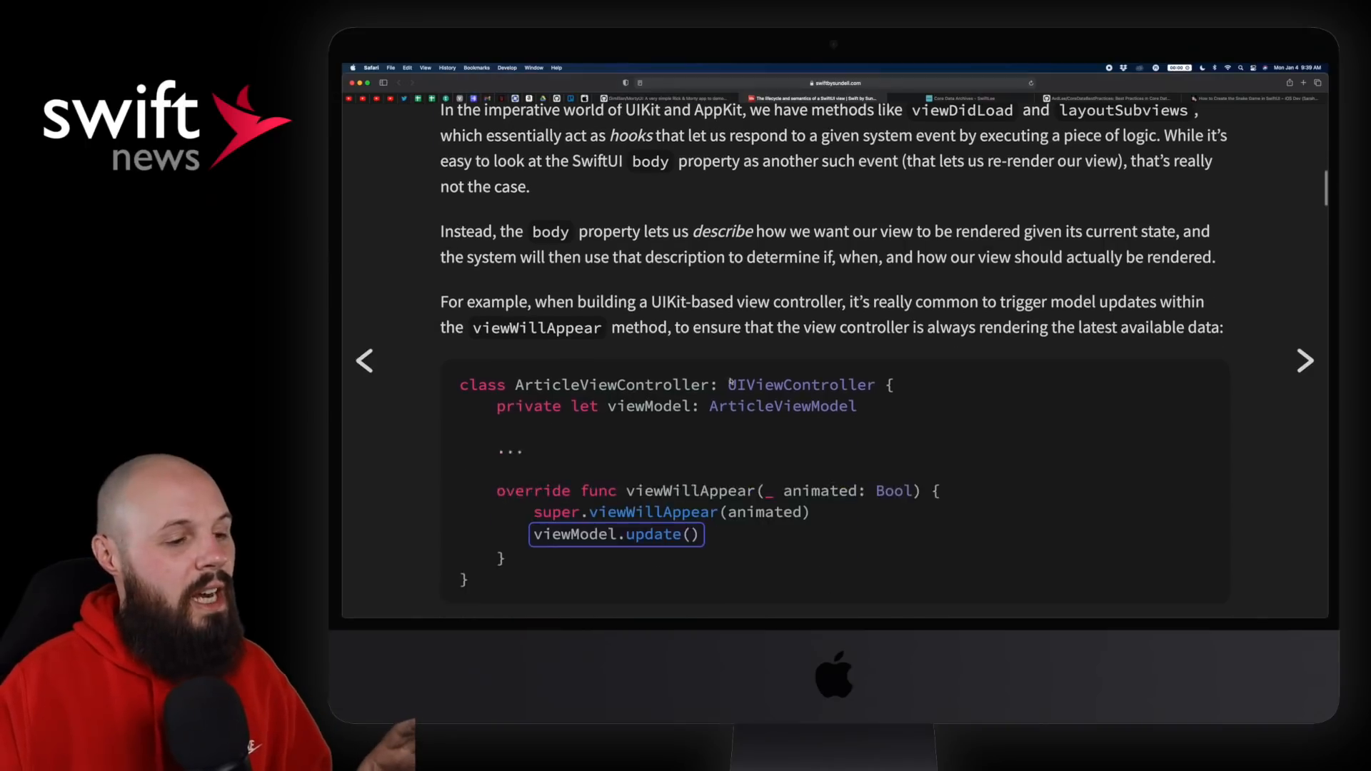
{"action": "scroll", "scroll_direction": "down", "scroll_amount": 3}
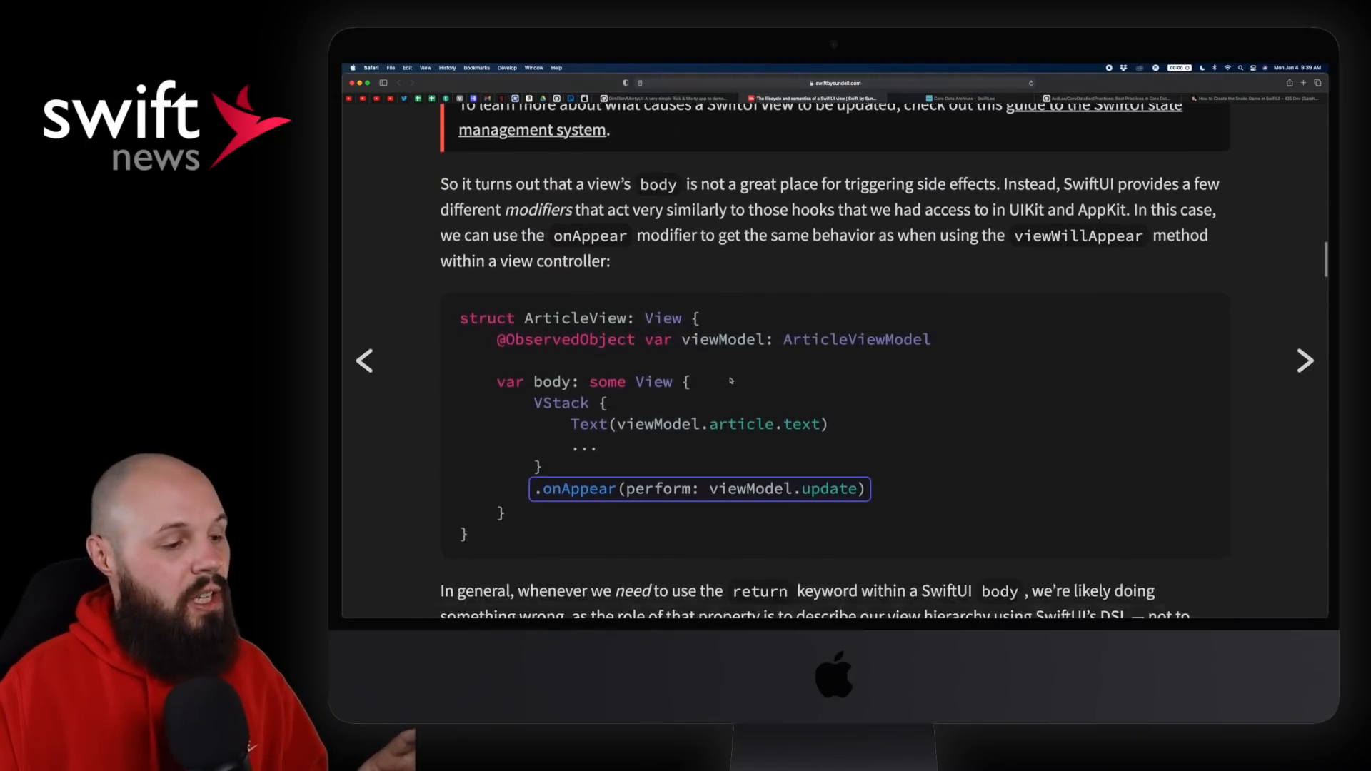
{"action": "scroll", "scroll_direction": "down", "scroll_amount": 3}
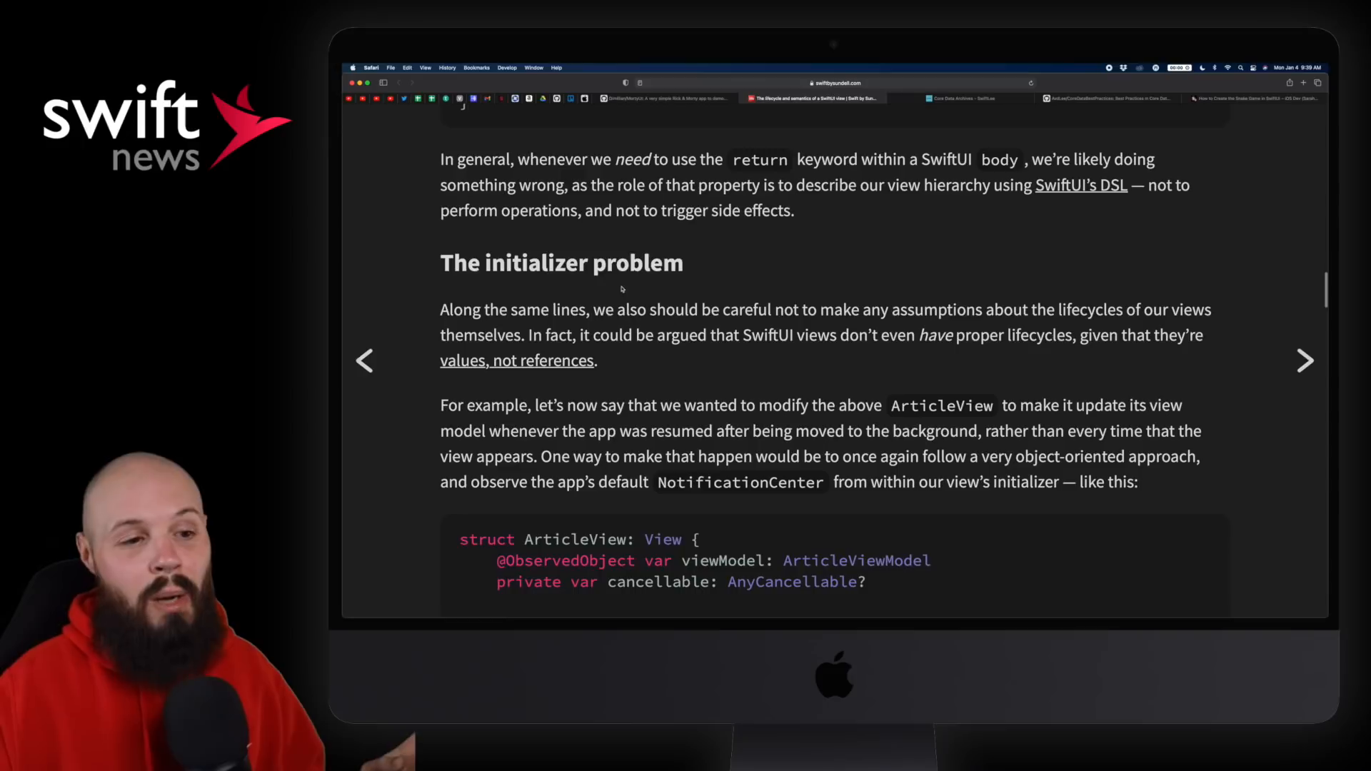
{"action": "scroll", "scroll_direction": "down", "scroll_amount": 3}
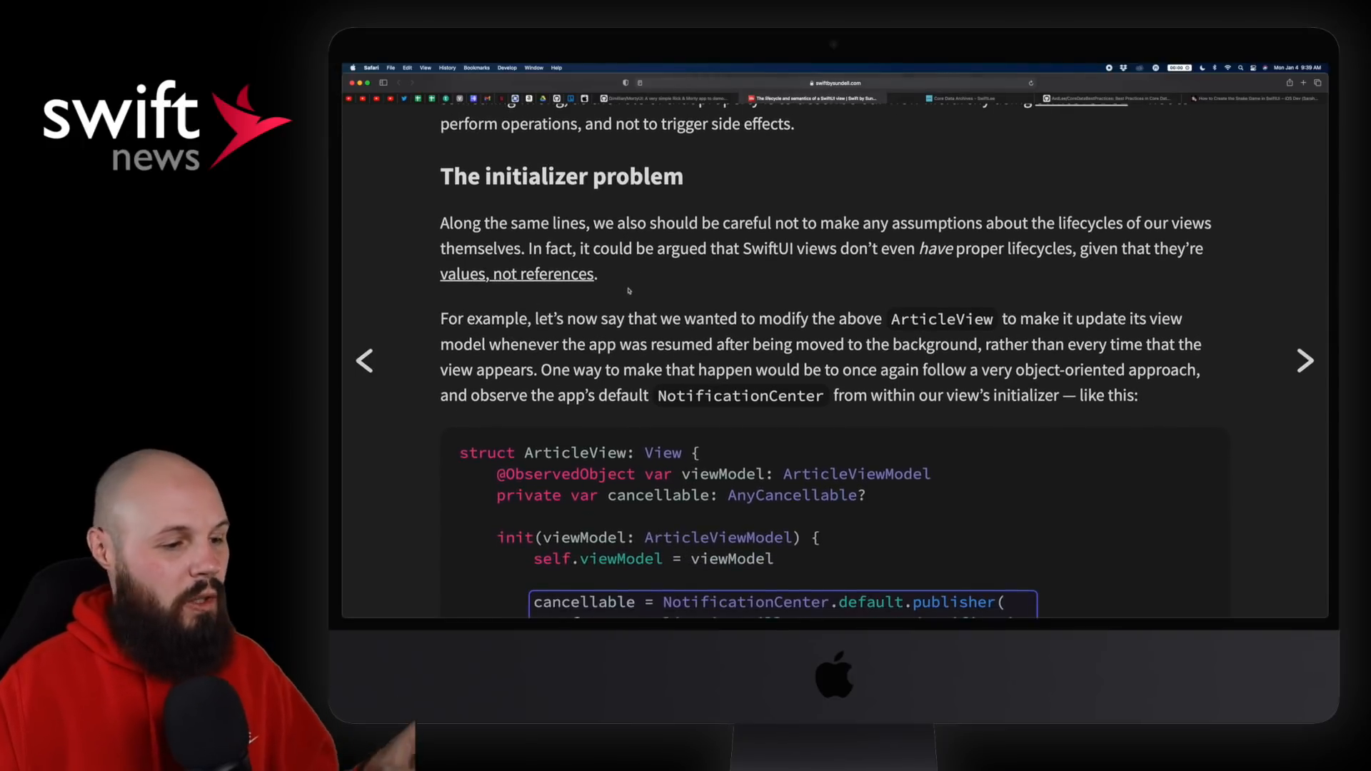
{"action": "scroll", "scroll_direction": "down", "scroll_amount": 3}
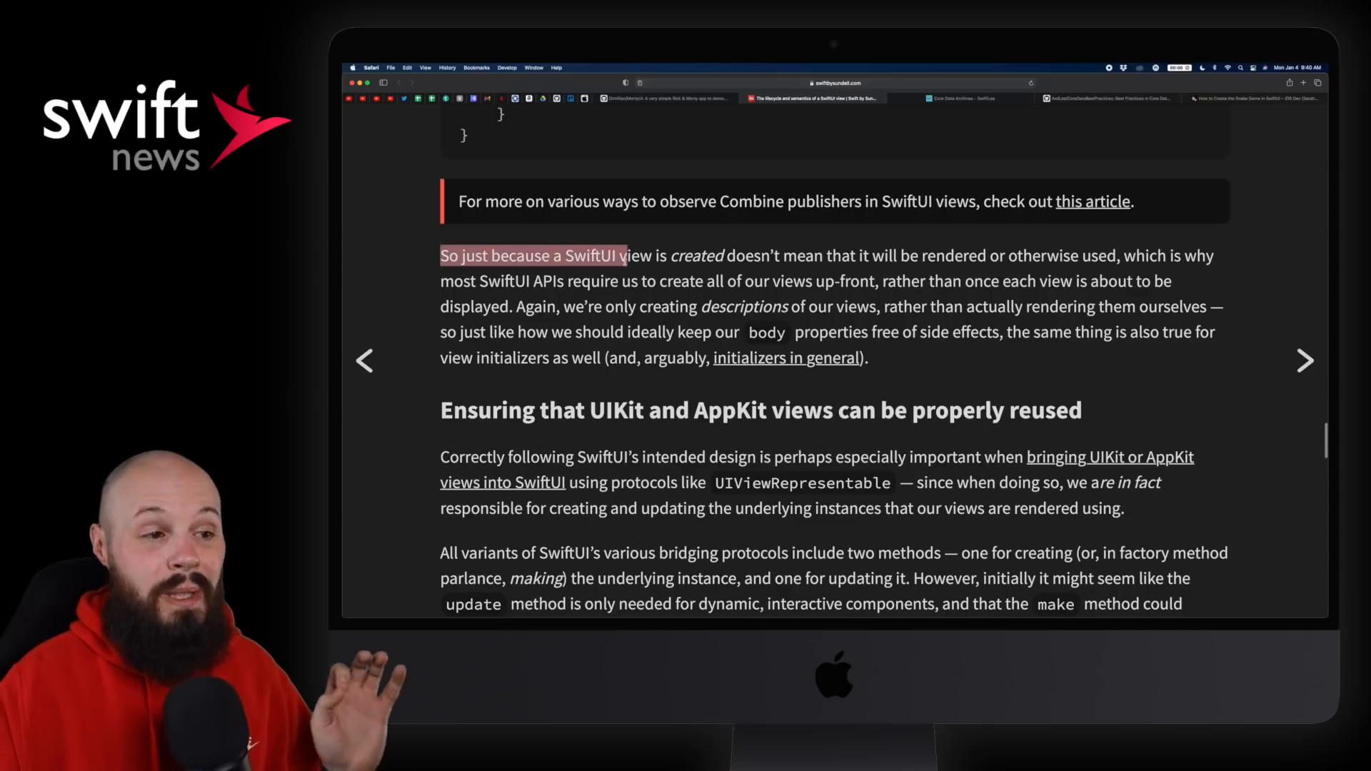
{"action": "left_click_drag", "start_coordinate": [628, 255], "coordinate": [883, 282]}
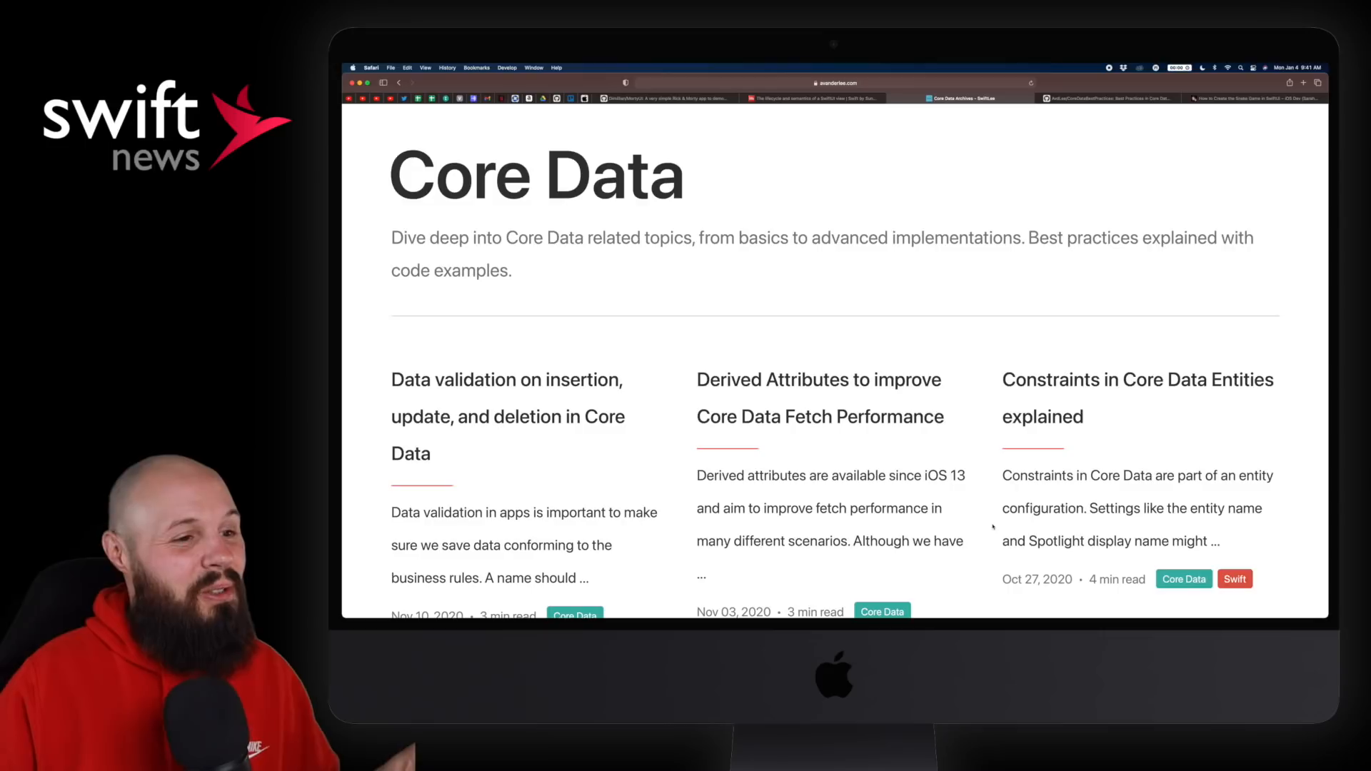
Scroll the SwiftLee Core Data archive's article grid before landing on the SwiftLee home page.
{"action": "scroll", "scroll_direction": "down", "scroll_amount": 3}
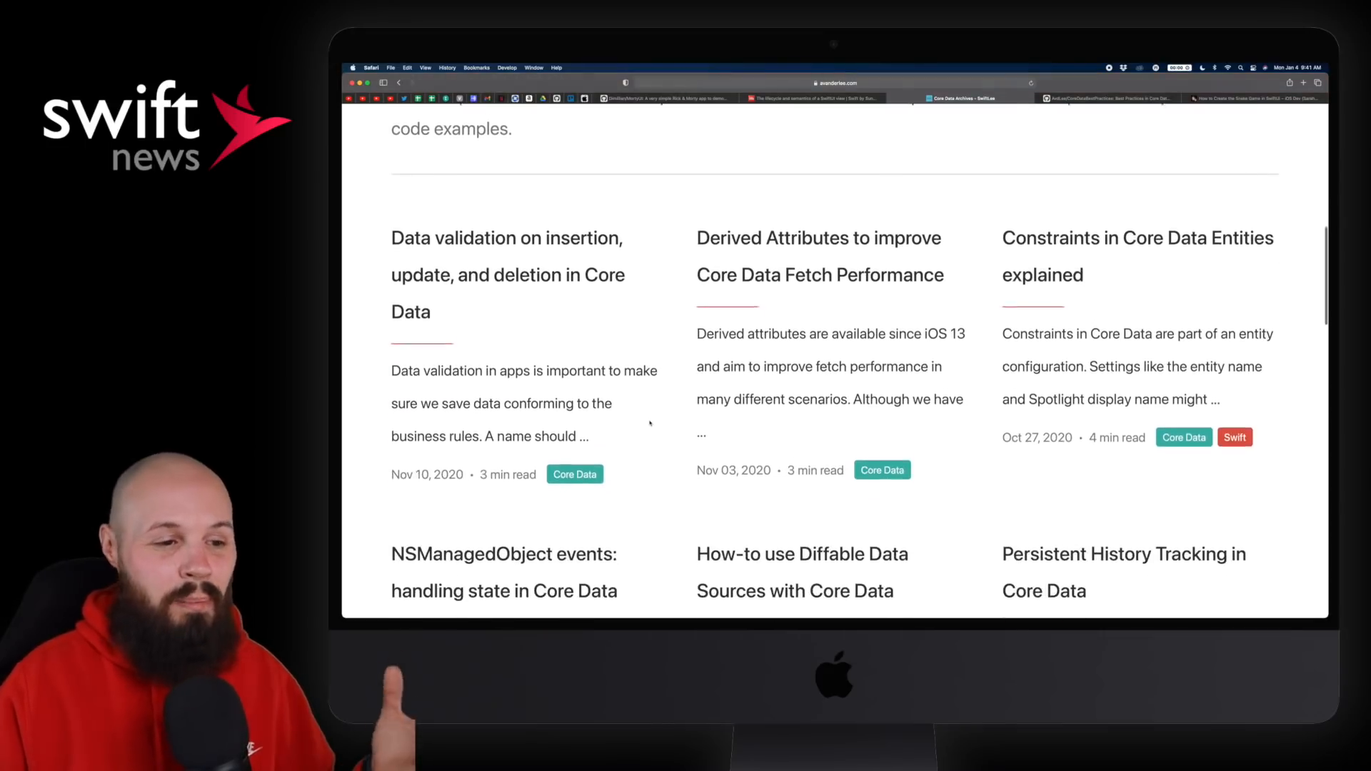
{"action": "scroll", "scroll_direction": "down", "scroll_amount": 3}
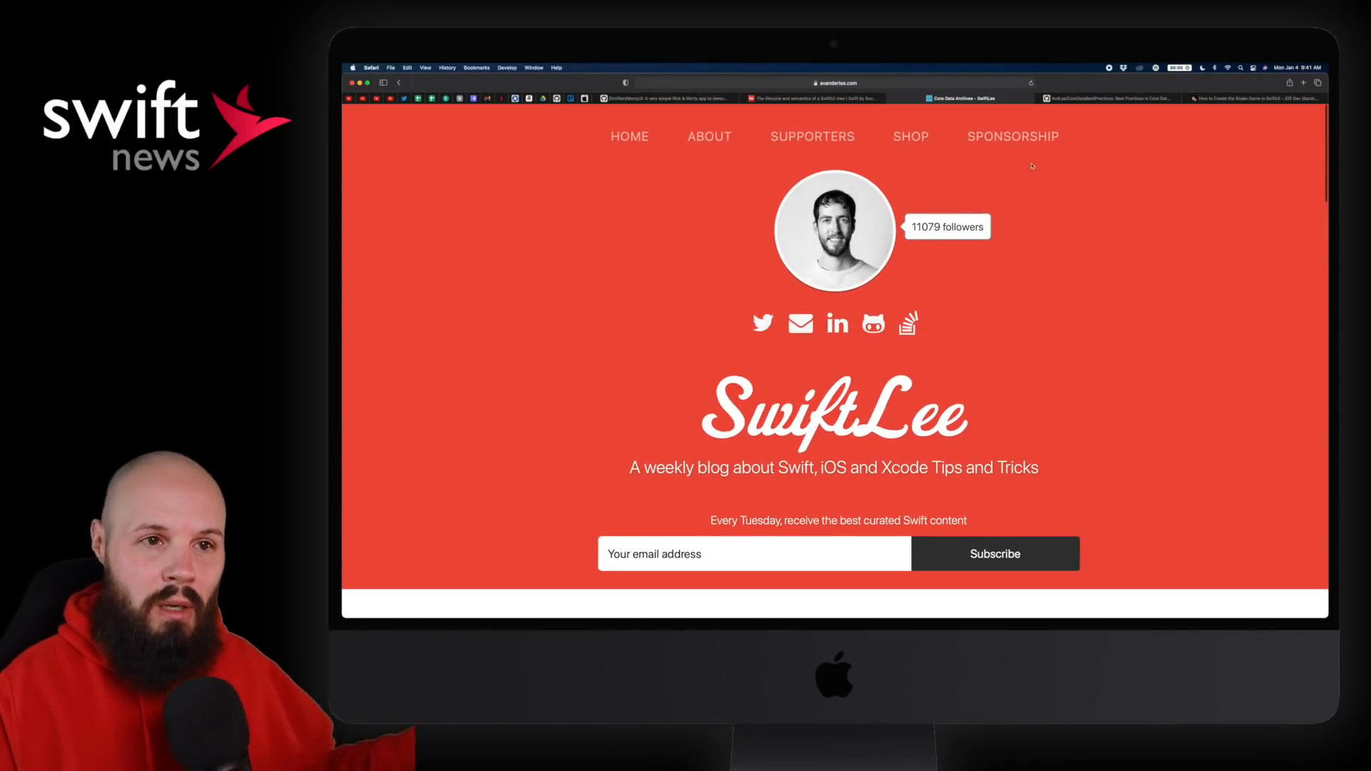
Switch to the CoreDataBestPractices repo and read the README's 'Included in this project' topic list.
{"action": "left_click", "coordinate": [1109, 99]}
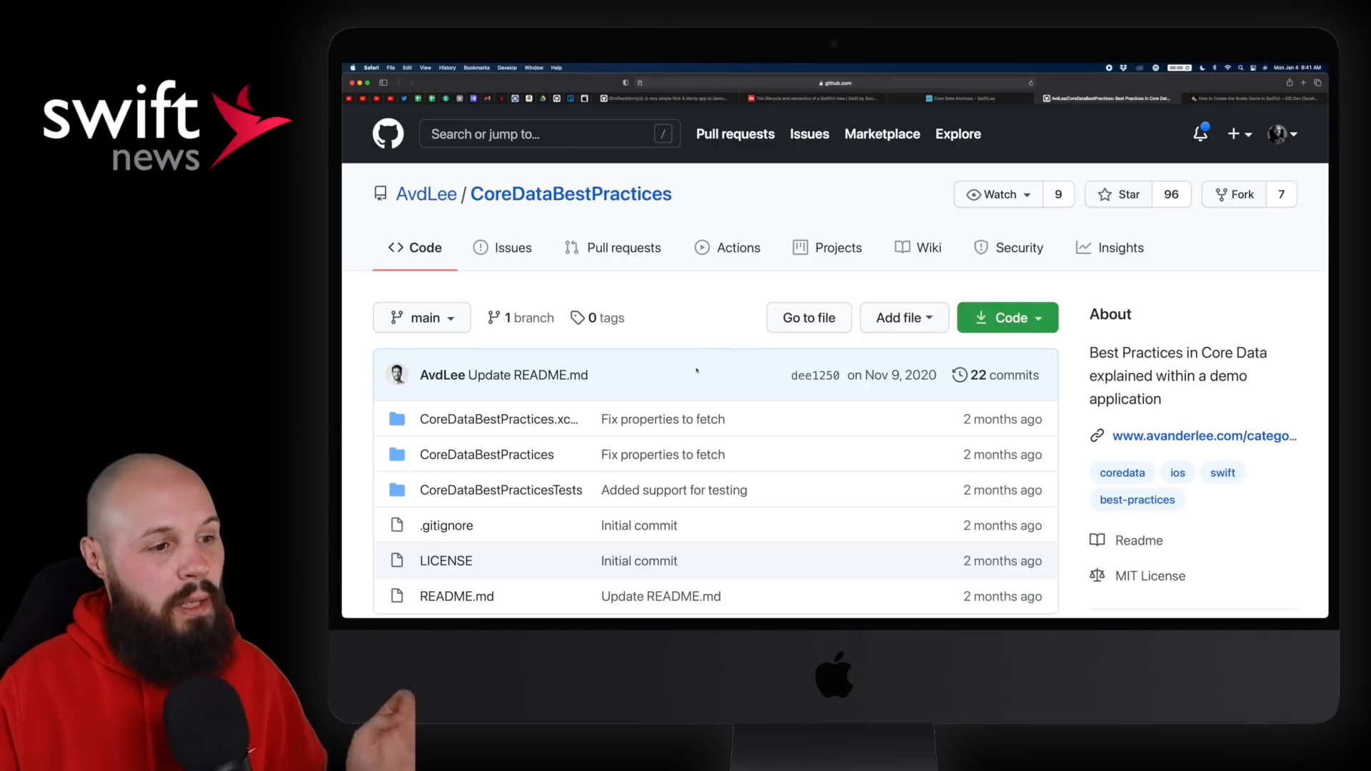
{"action": "scroll", "scroll_direction": "down", "scroll_amount": 3}
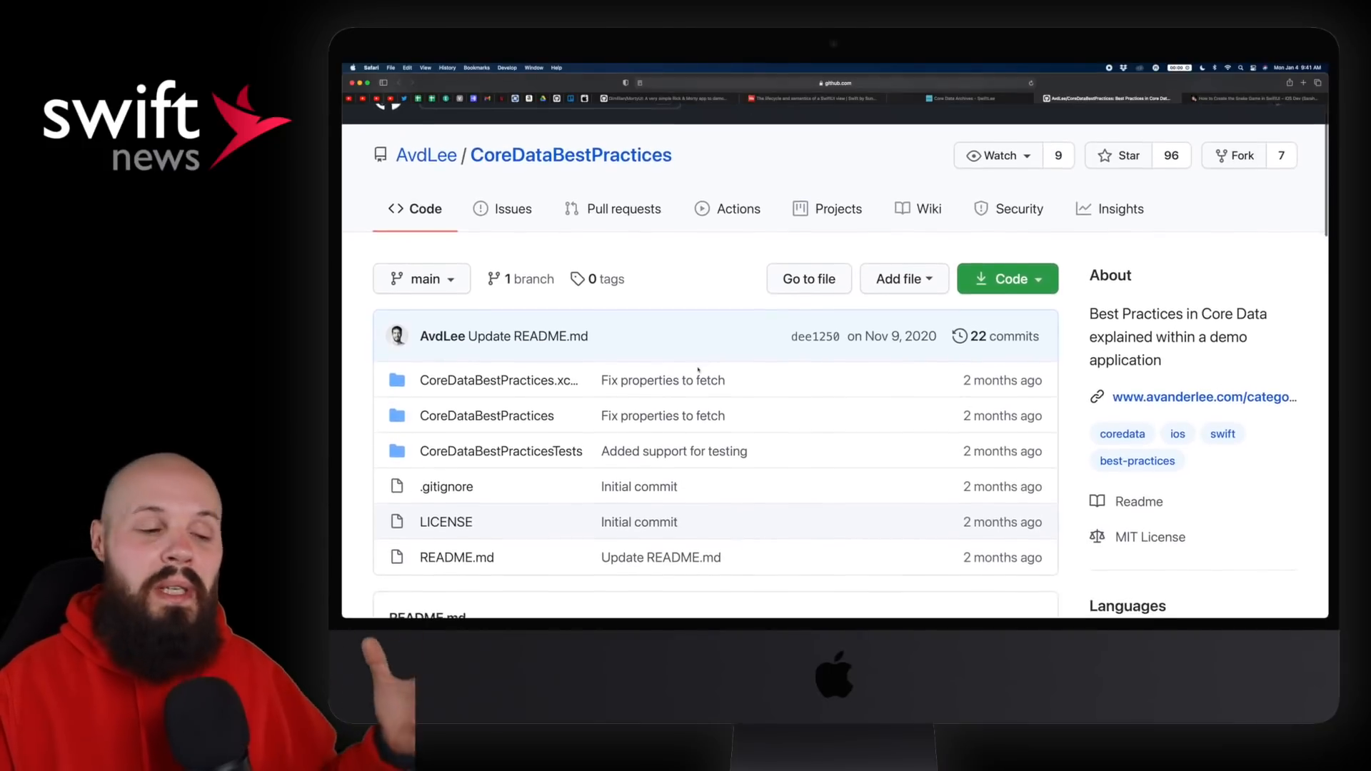
{"action": "scroll", "scroll_direction": "down", "scroll_amount": 3}
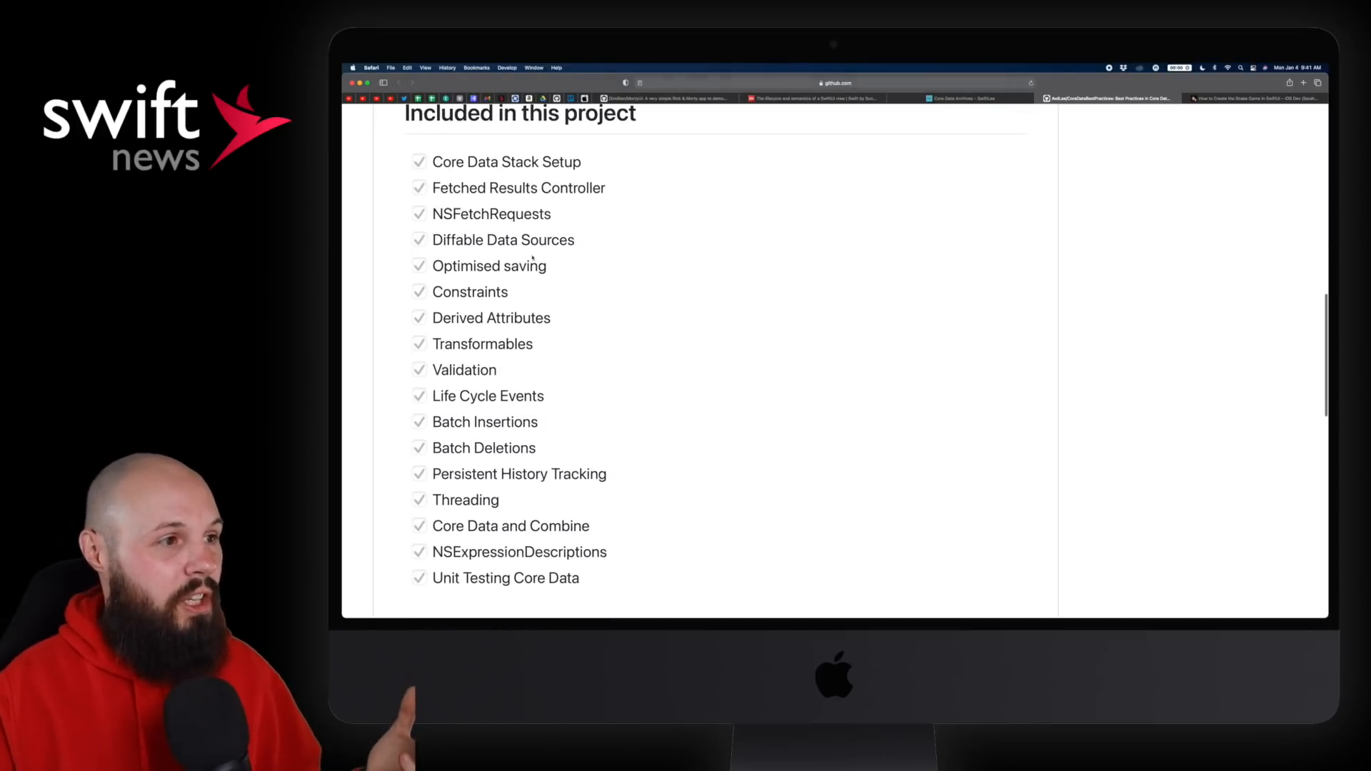
{"action": "scroll", "scroll_direction": "down", "scroll_amount": 3}
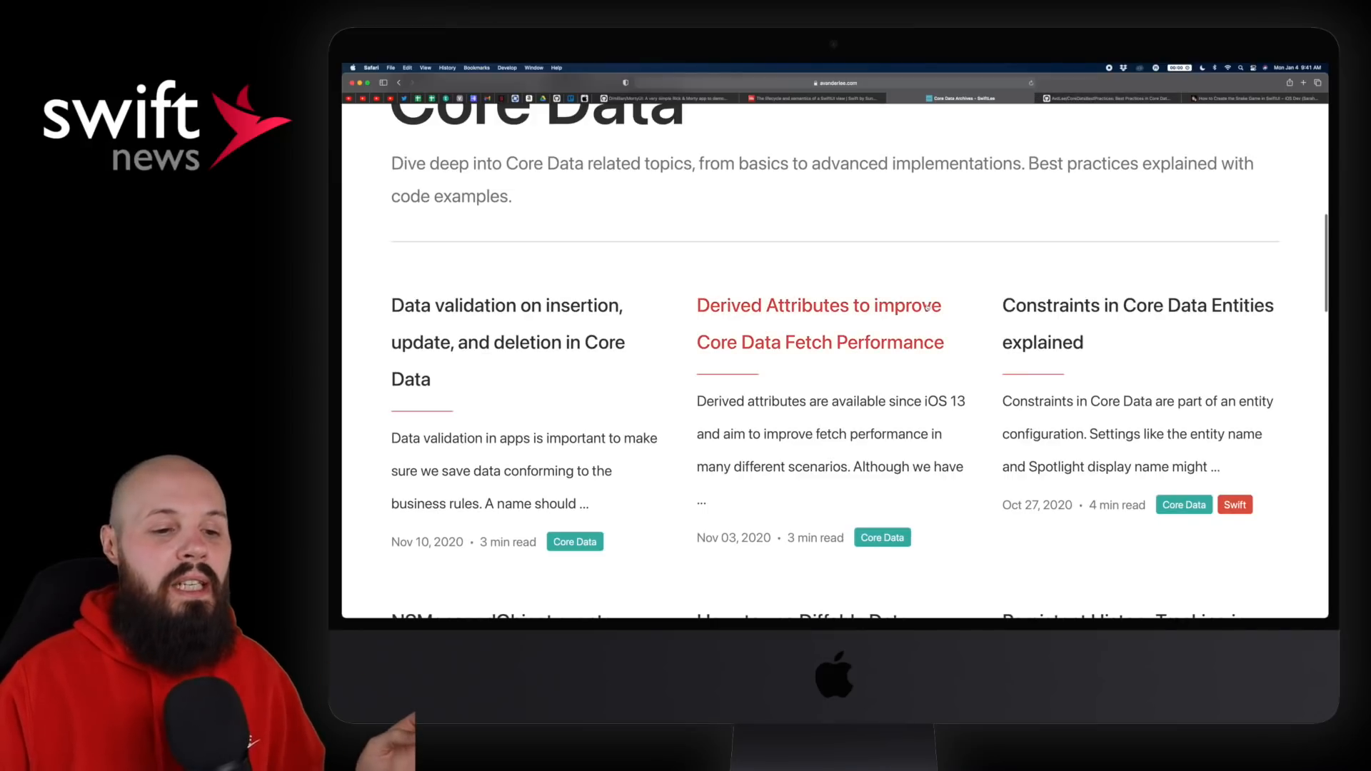
Scroll through the SwiftLee Core Data archive's article cards.
{"action": "scroll", "scroll_direction": "down", "scroll_amount": 3}
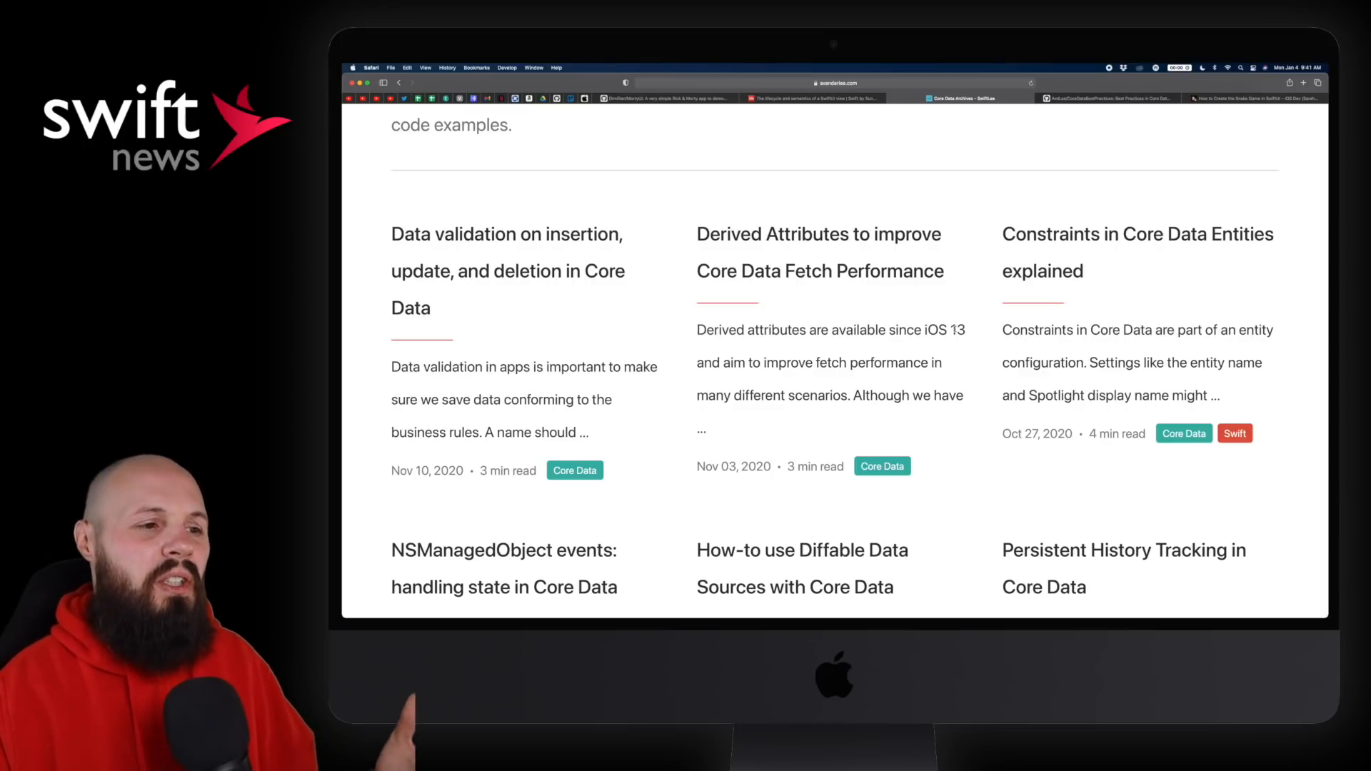
{"action": "scroll", "scroll_direction": "down", "scroll_amount": 3}
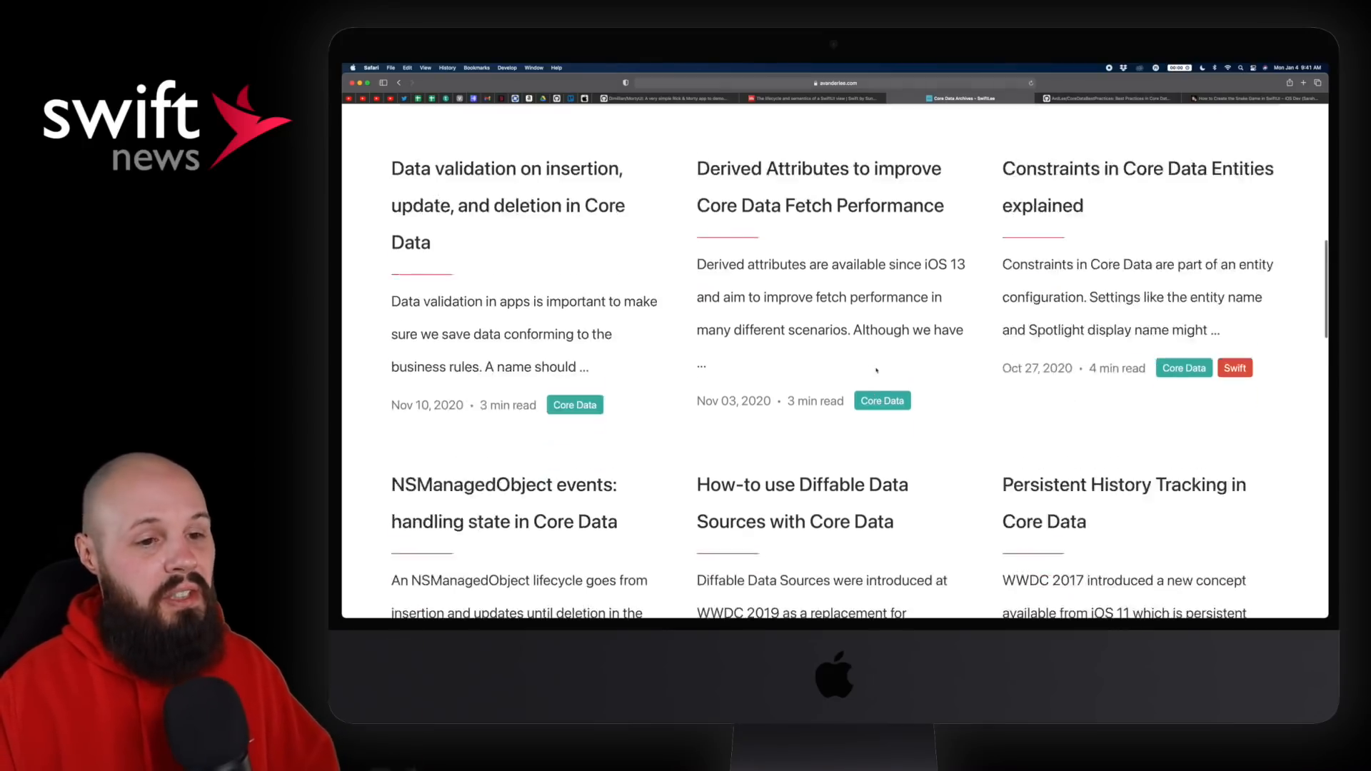
{"action": "scroll", "scroll_direction": "down", "scroll_amount": 3}
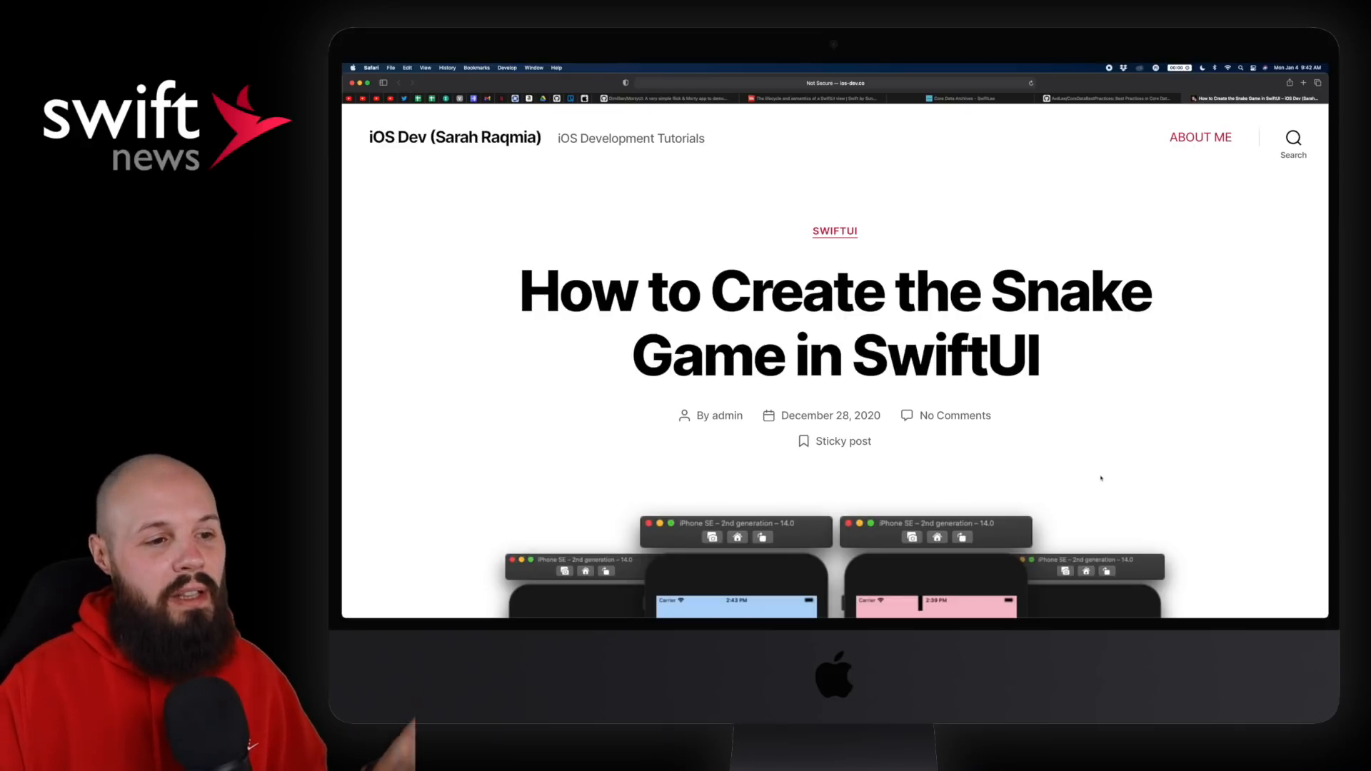
Read the Snake game tutorial's view, movement and swipe-gesture code down to the phone demo image.
{"action": "scroll", "scroll_direction": "down", "scroll_amount": 3}
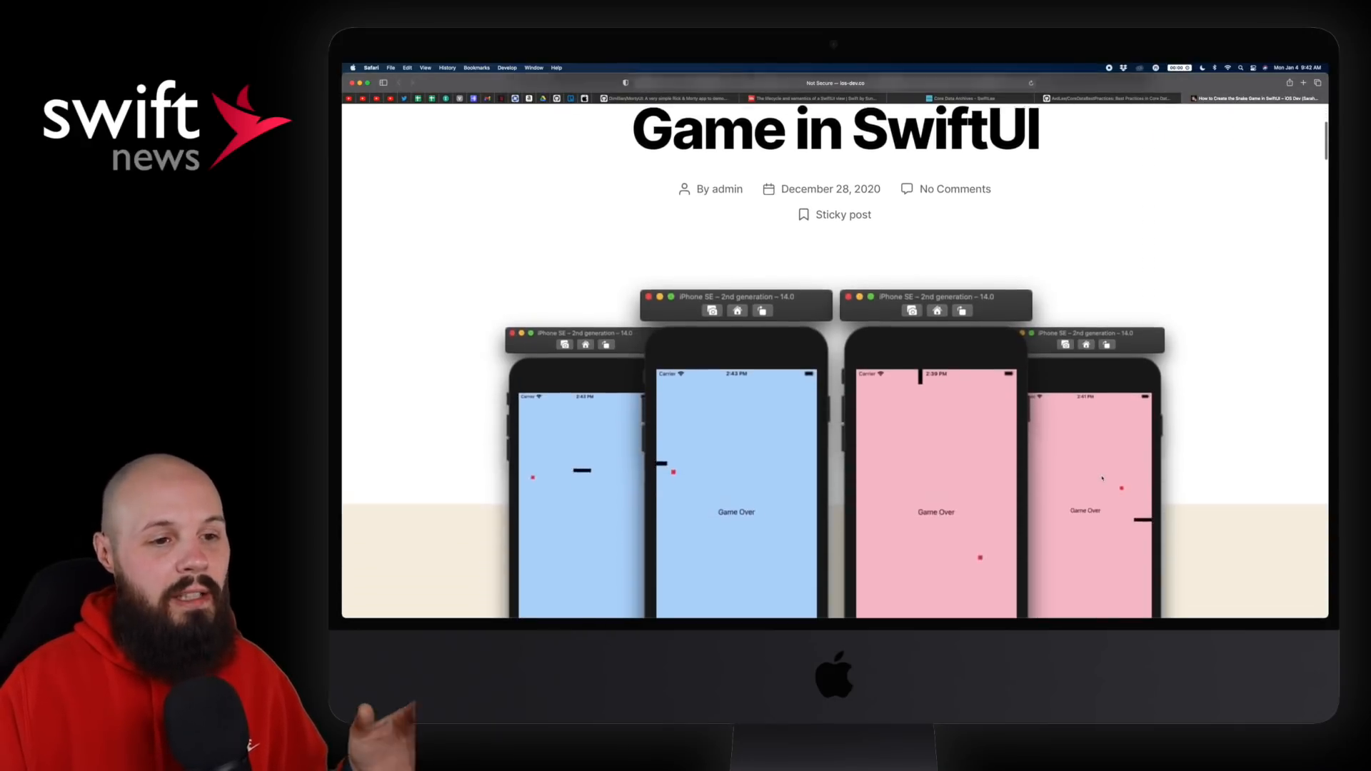
{"action": "scroll", "scroll_direction": "down", "scroll_amount": 3}
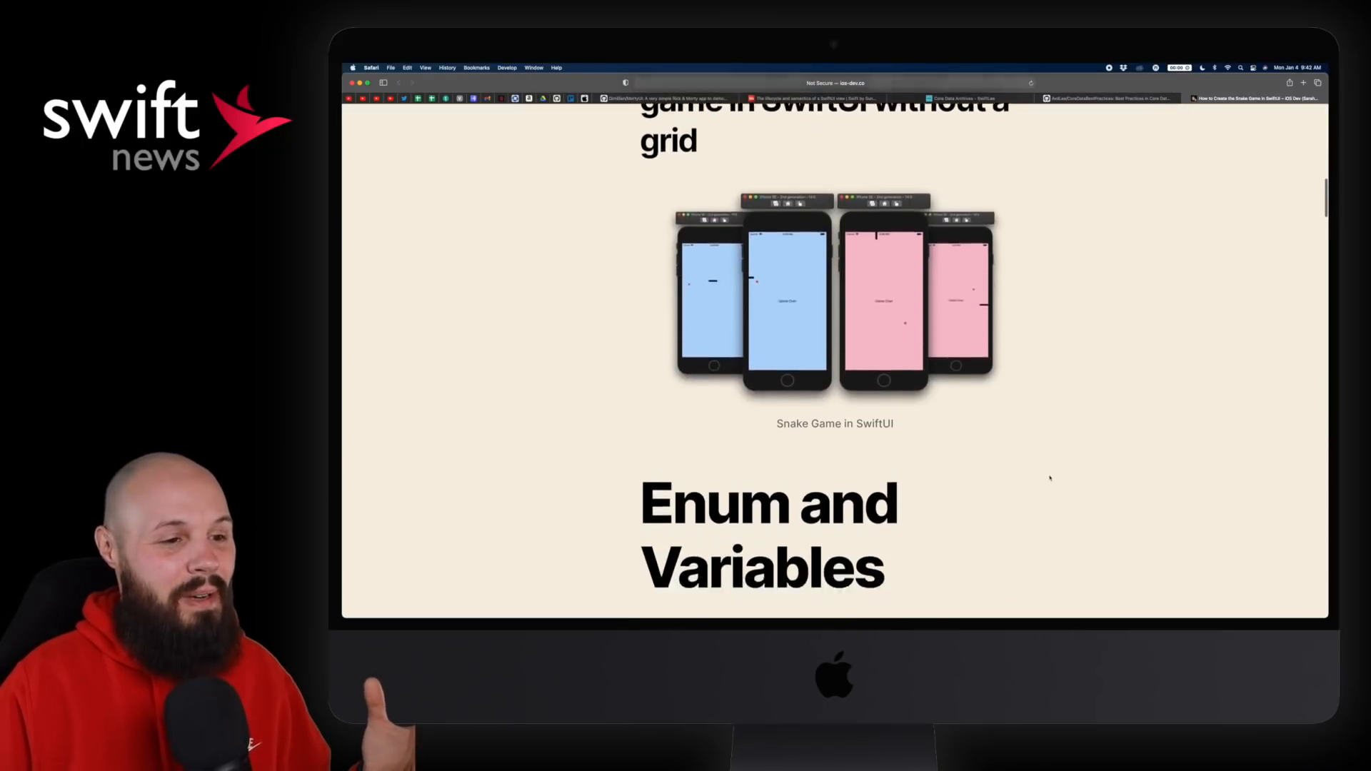
{"action": "scroll", "scroll_direction": "down", "scroll_amount": 3}
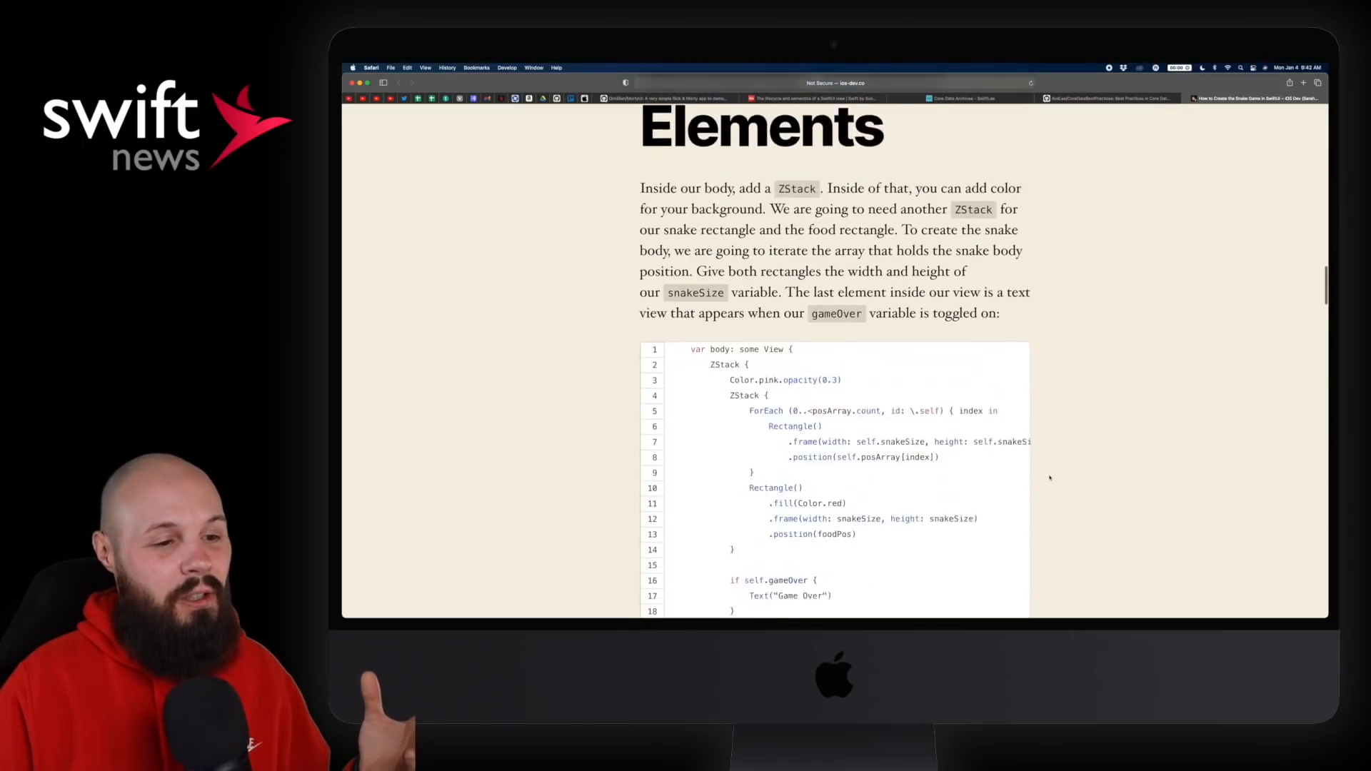
{"action": "scroll", "scroll_direction": "down", "scroll_amount": 3}
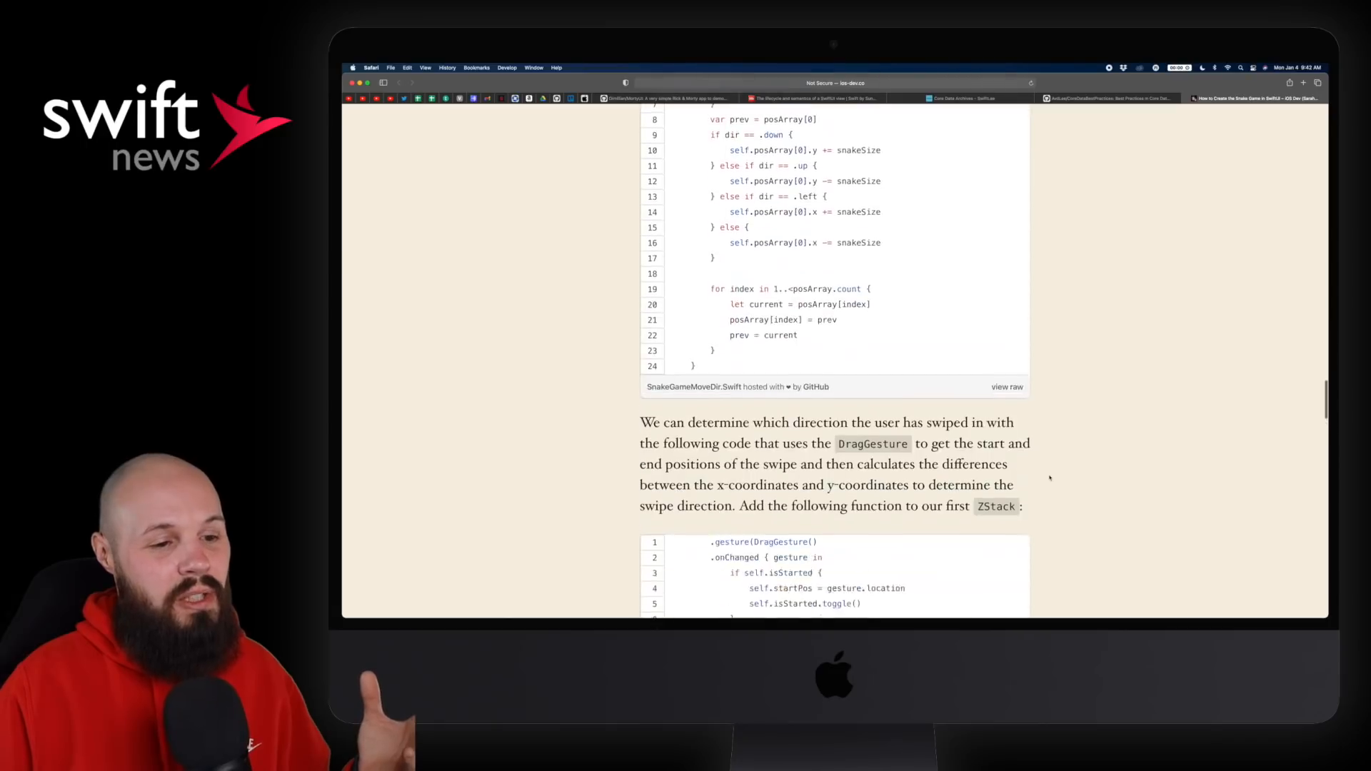
{"action": "scroll", "scroll_direction": "down", "scroll_amount": 3}
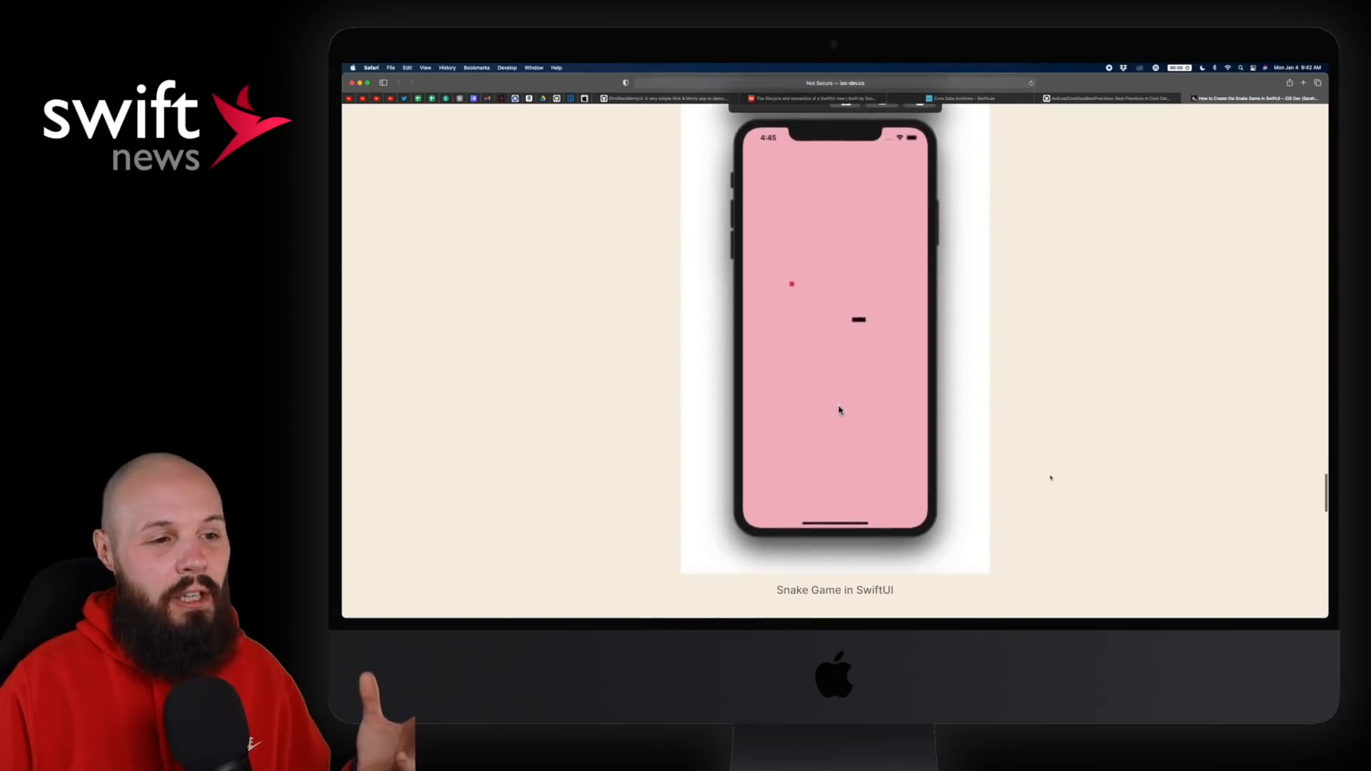